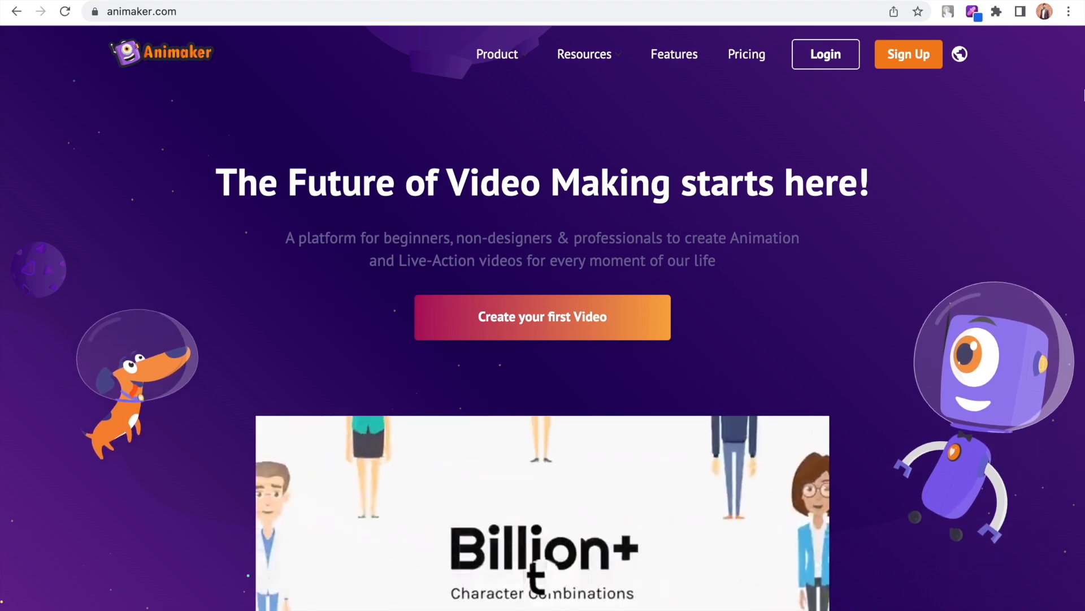
Step: Log in from the Animaker homepage to reach the account dashboard
click(907, 54)
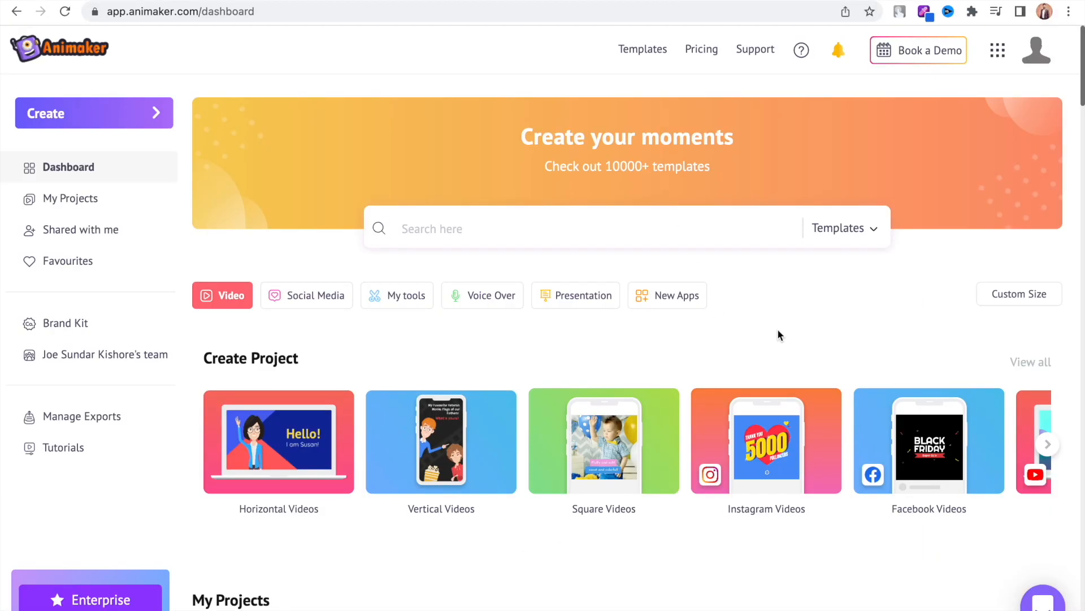
mouse_move(578, 328)
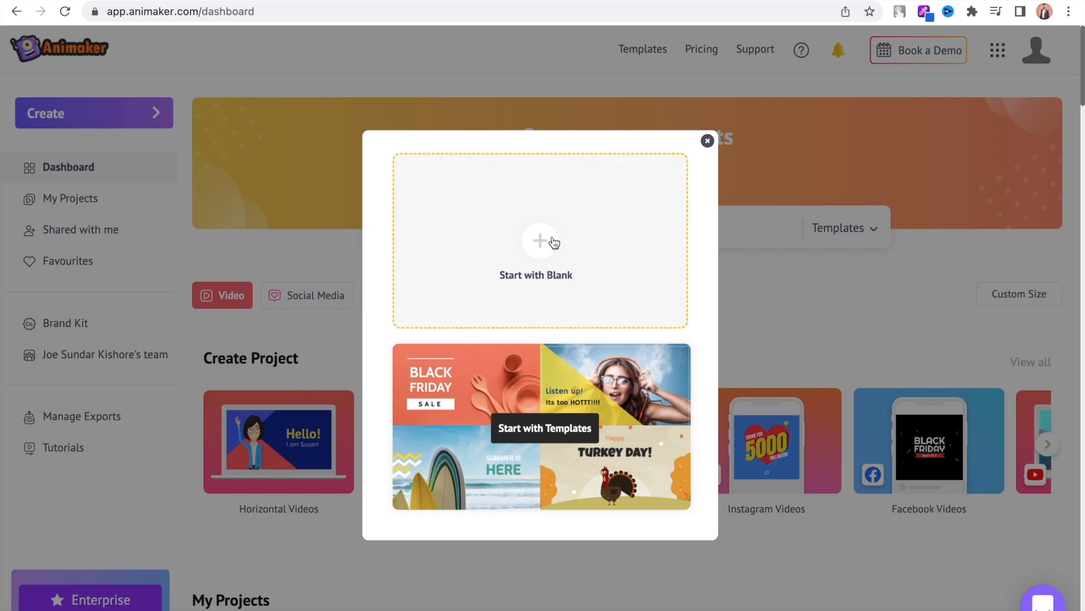
Step: Start a blank project and give Scene 1 a blue-to-dark-navy gradient background
click(536, 241)
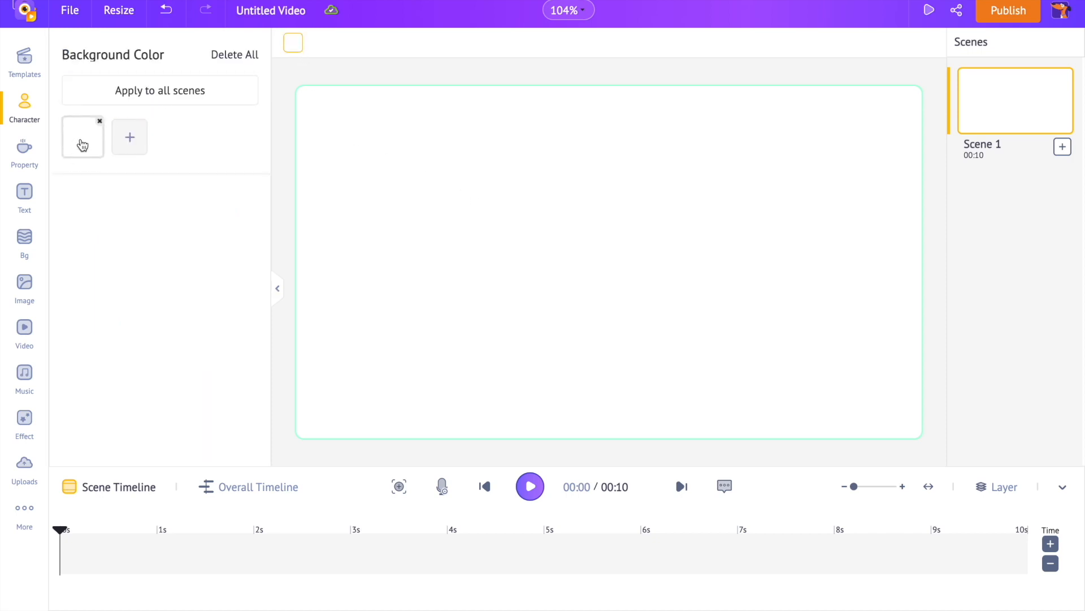
click(81, 137)
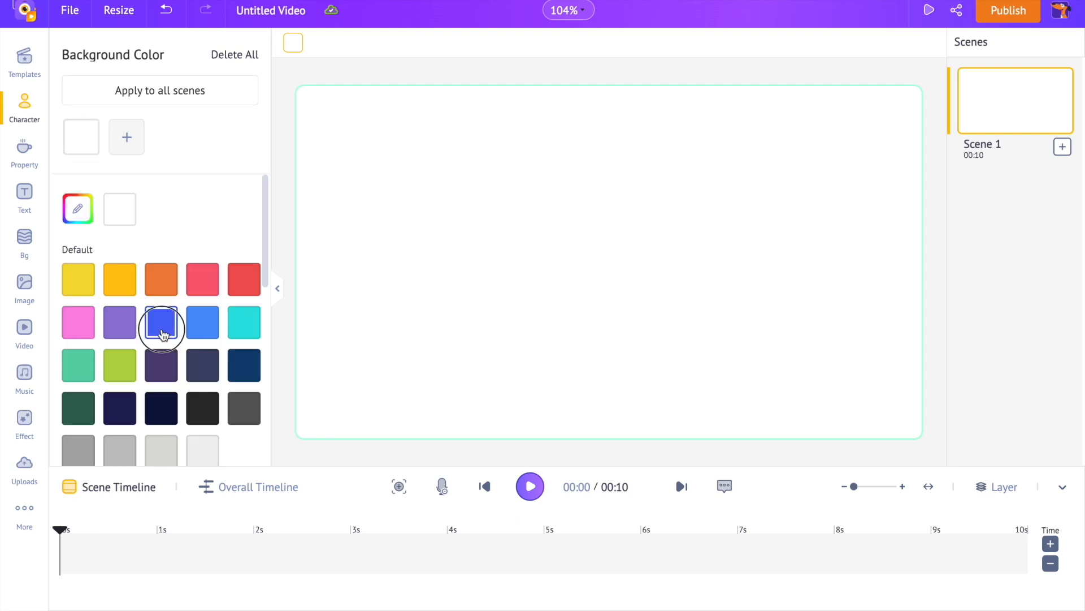
click(161, 322)
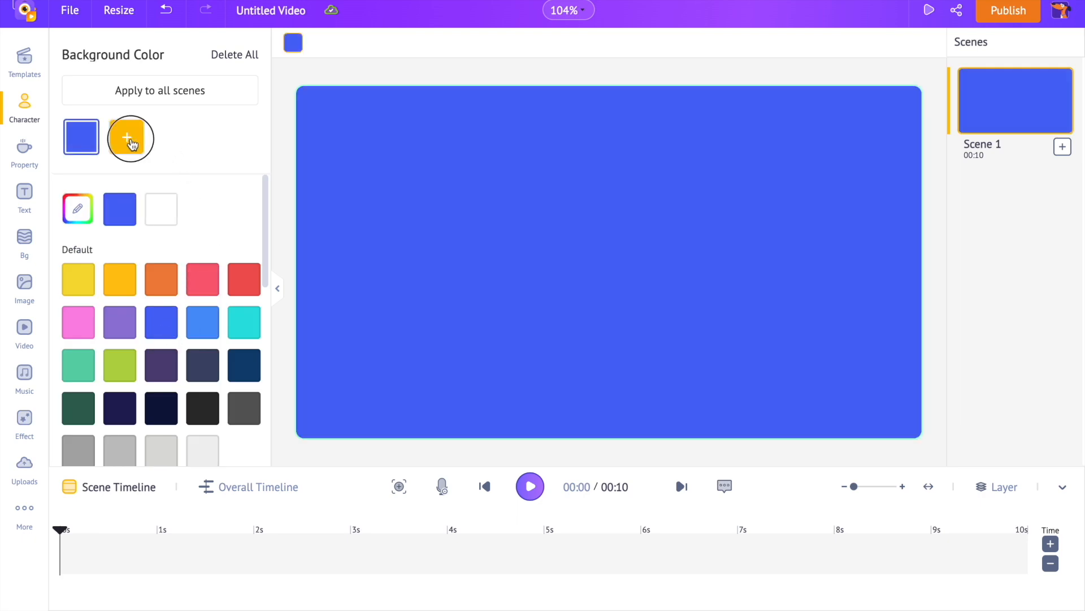
click(203, 320)
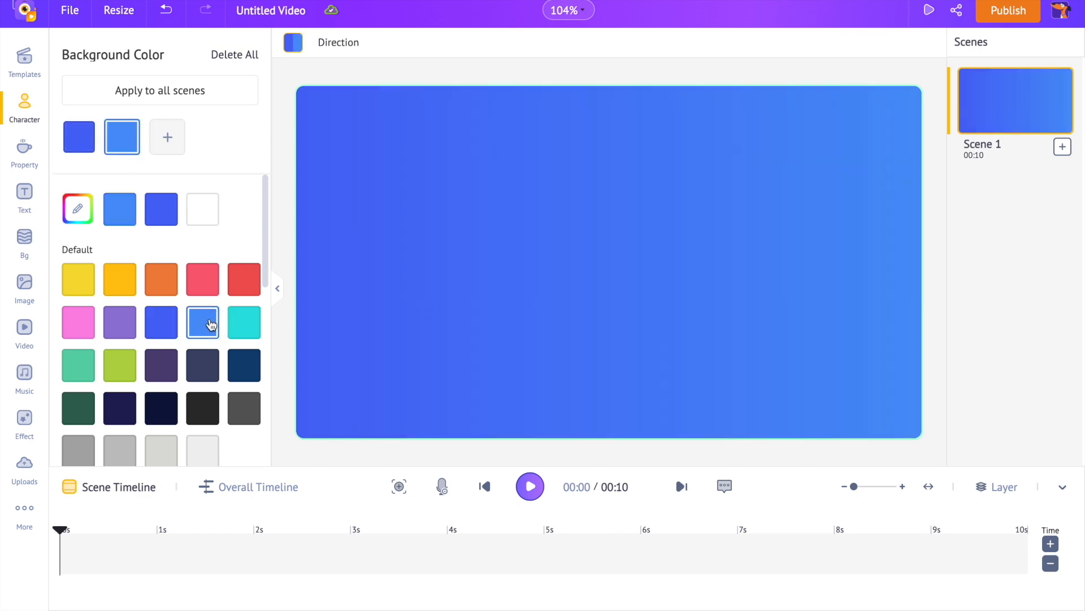
click(244, 365)
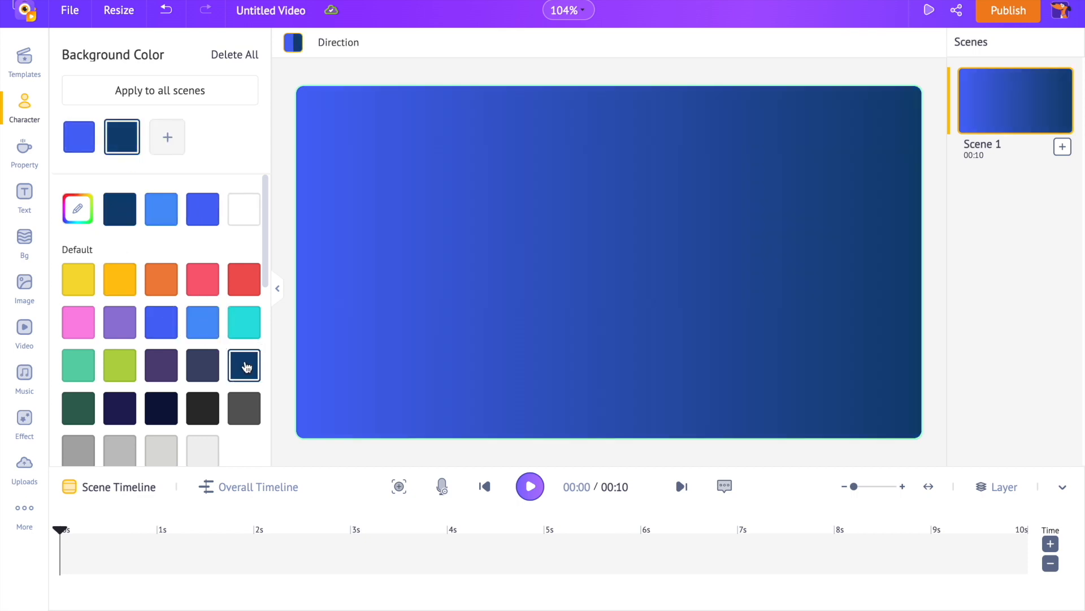
click(244, 365)
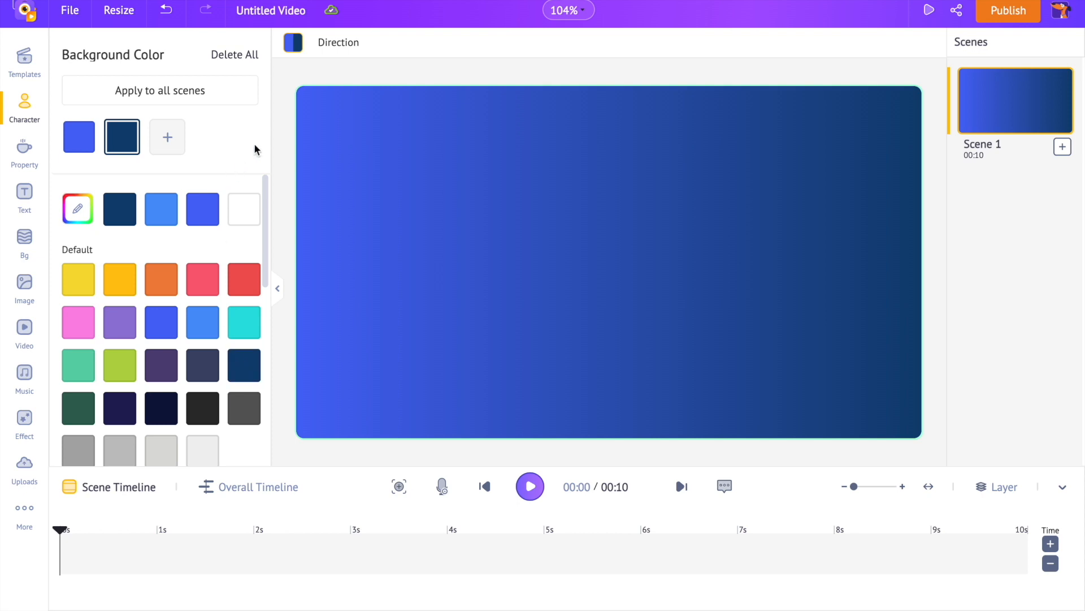
mouse_move(315, 131)
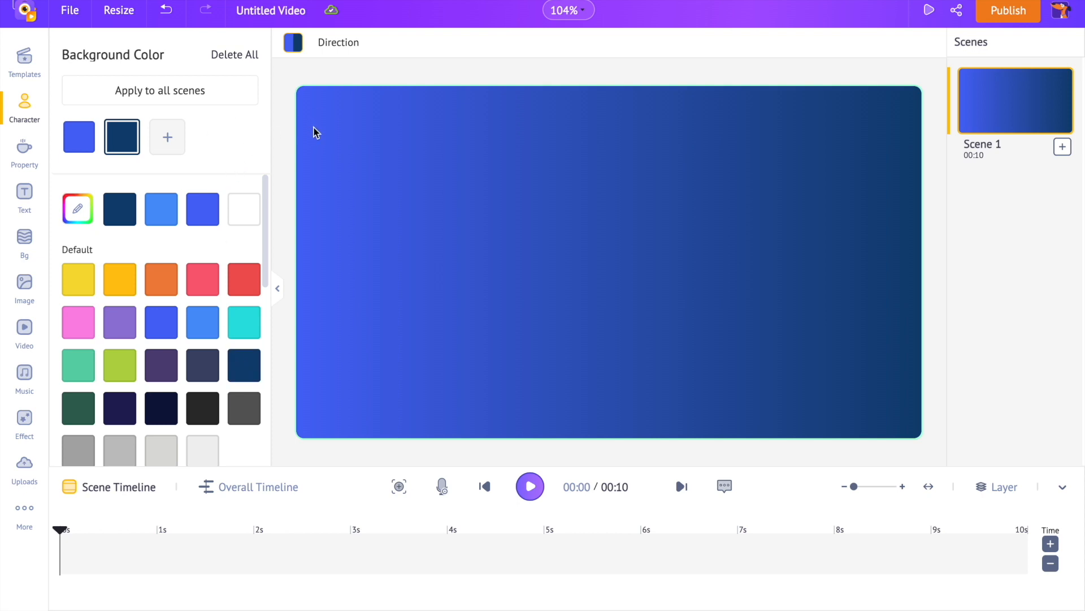
Step: Add the yellow-green gradient blob from the props library and recolour it pink to cyan
click(24, 109)
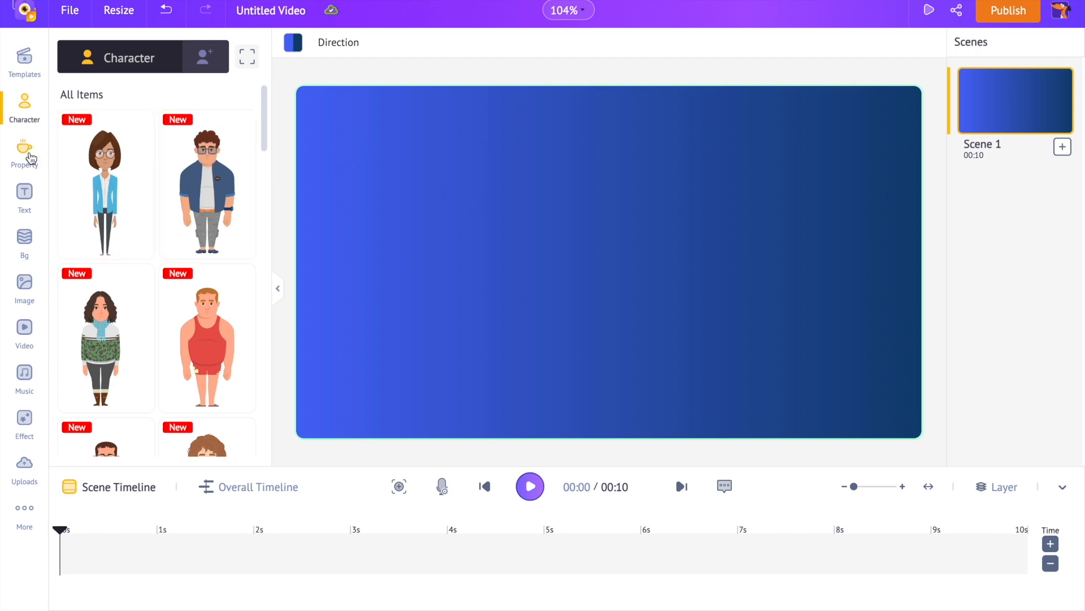
click(24, 153)
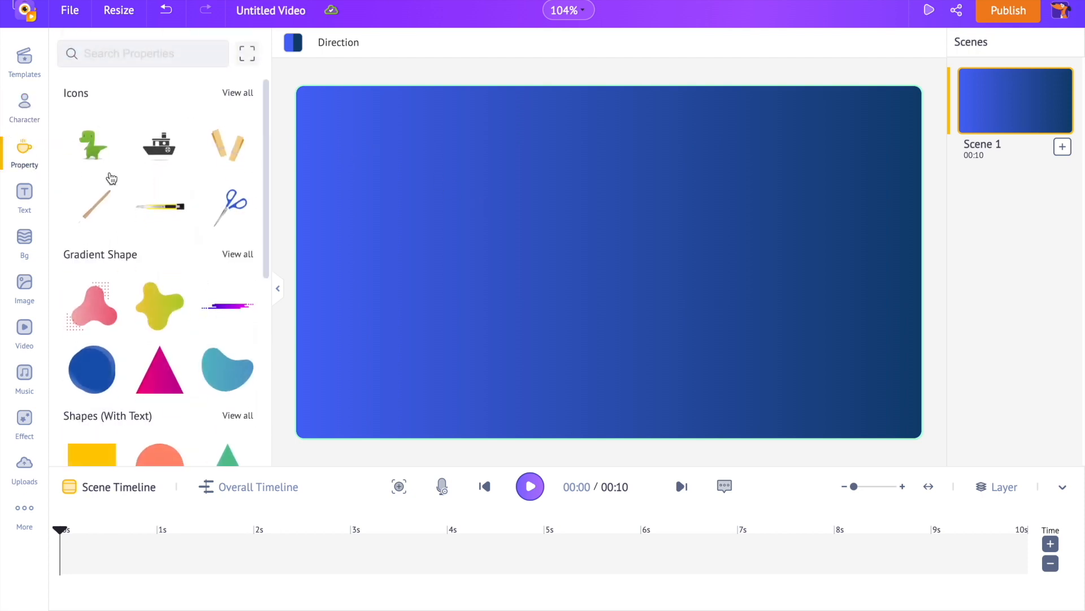
mouse_move(176, 242)
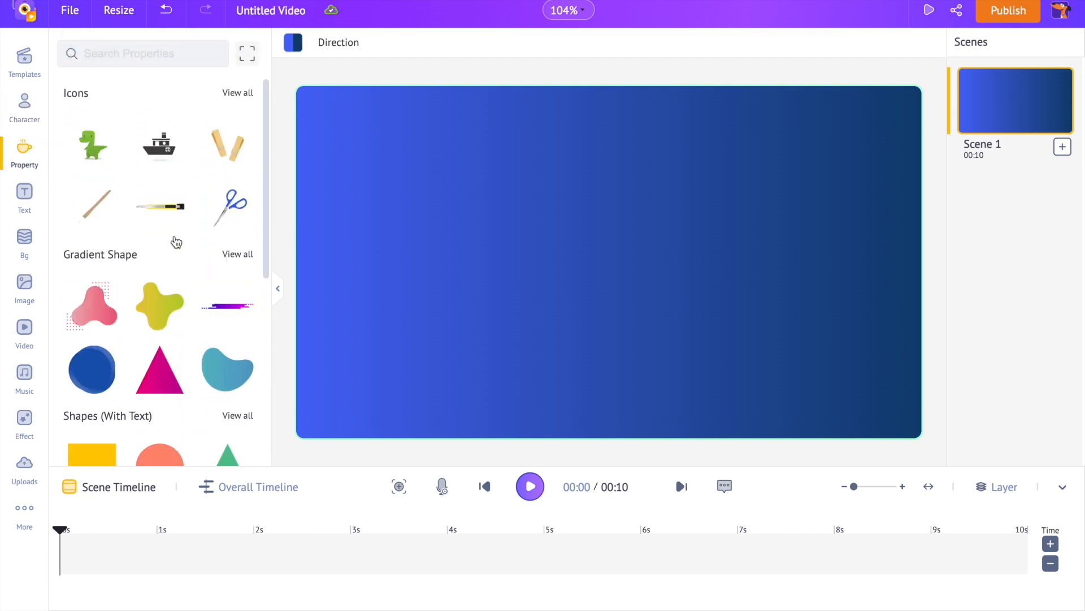
scroll(down, 3)
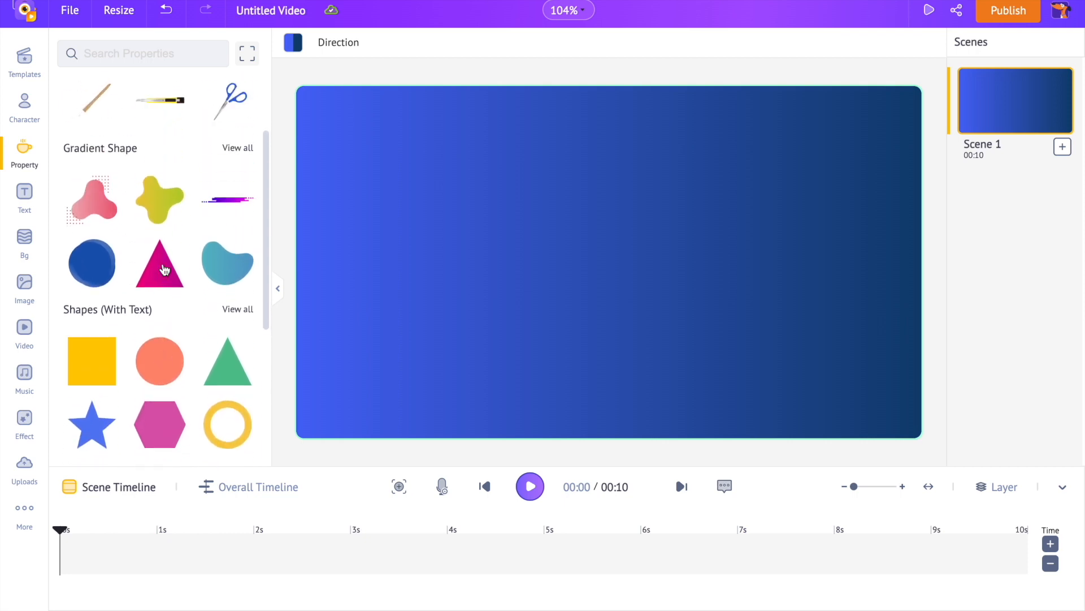
click(160, 199)
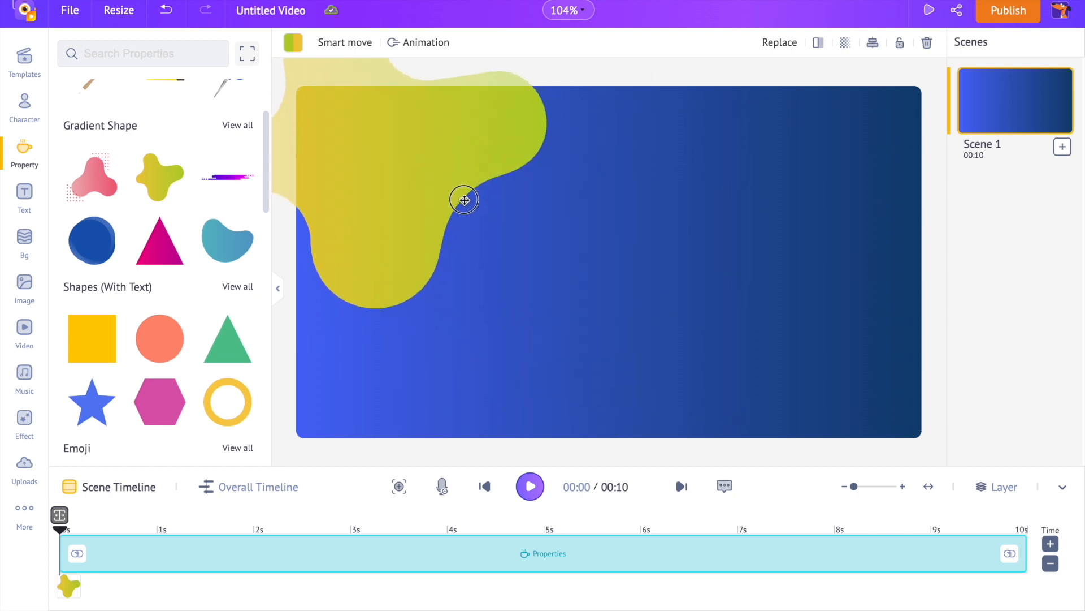
click(463, 200)
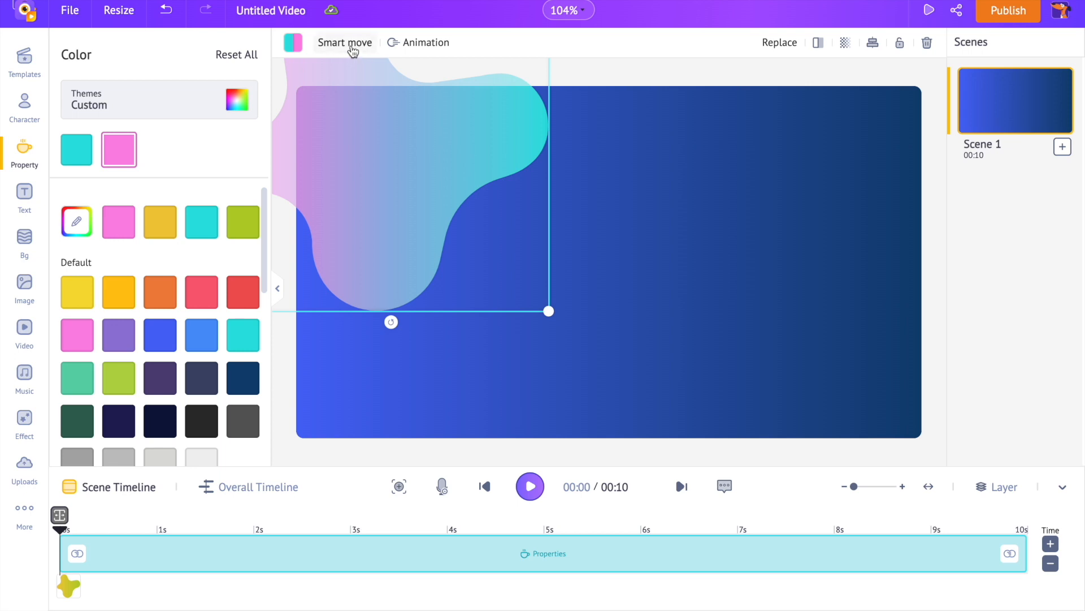
Step: Apply a Rotate Smart Move to the blob, stretched to end near 8 seconds
click(344, 42)
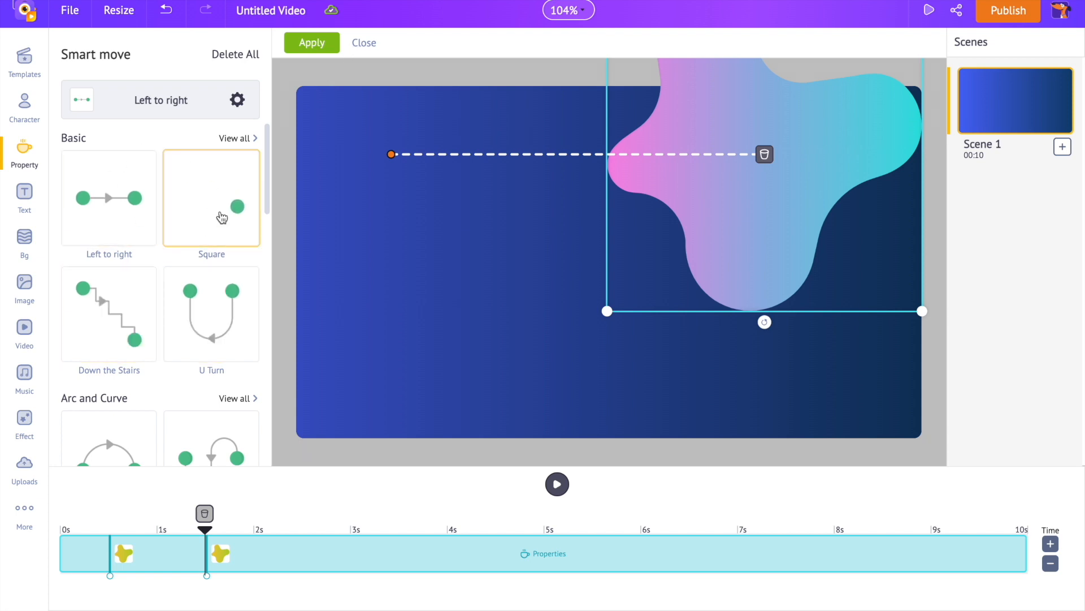
click(212, 196)
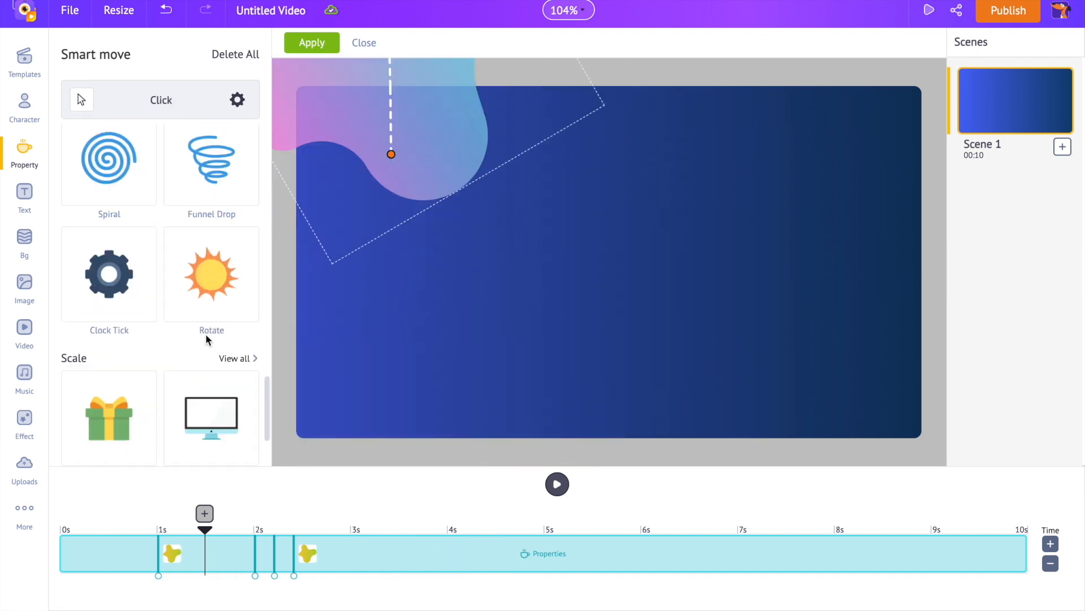
click(212, 274)
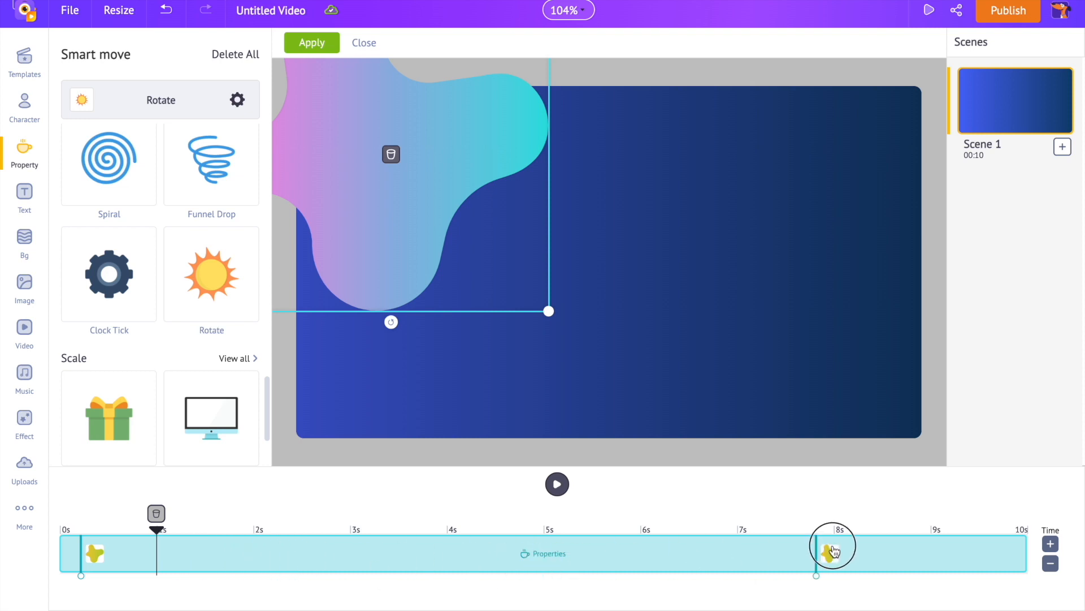
drag(833, 551, 1018, 551)
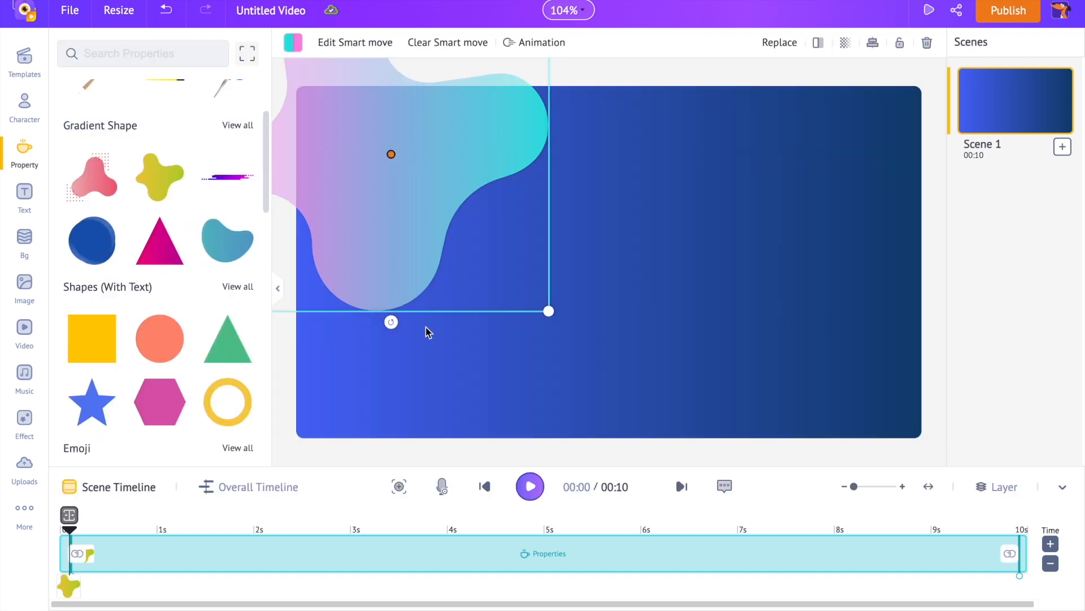
mouse_move(422, 295)
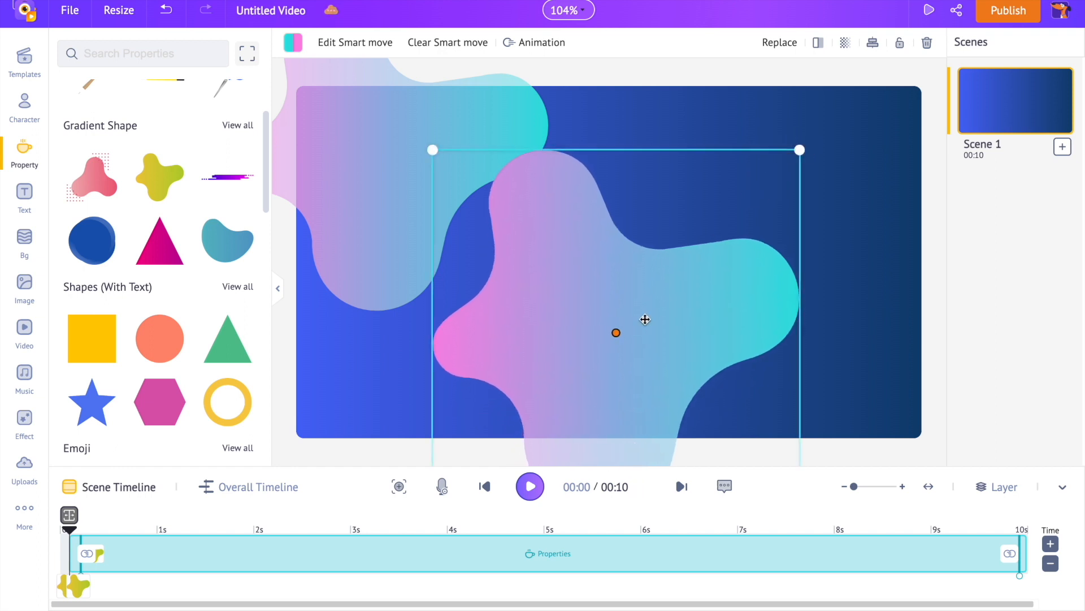
Step: Place blob copies over the top-right corner and a smaller one near the bottom centre
drag(645, 319, 796, 213)
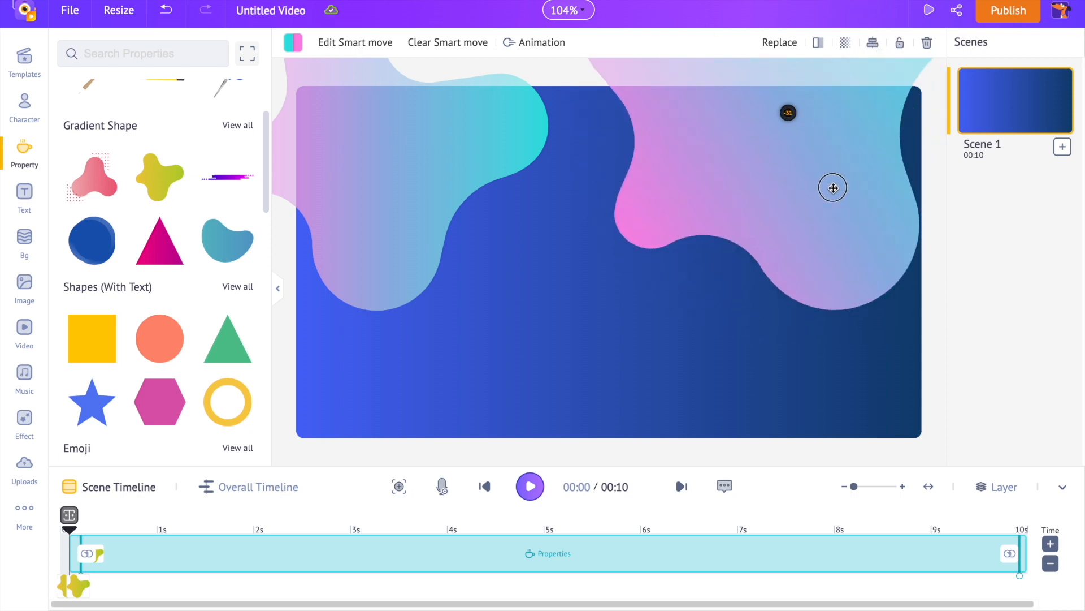
drag(834, 188, 781, 201)
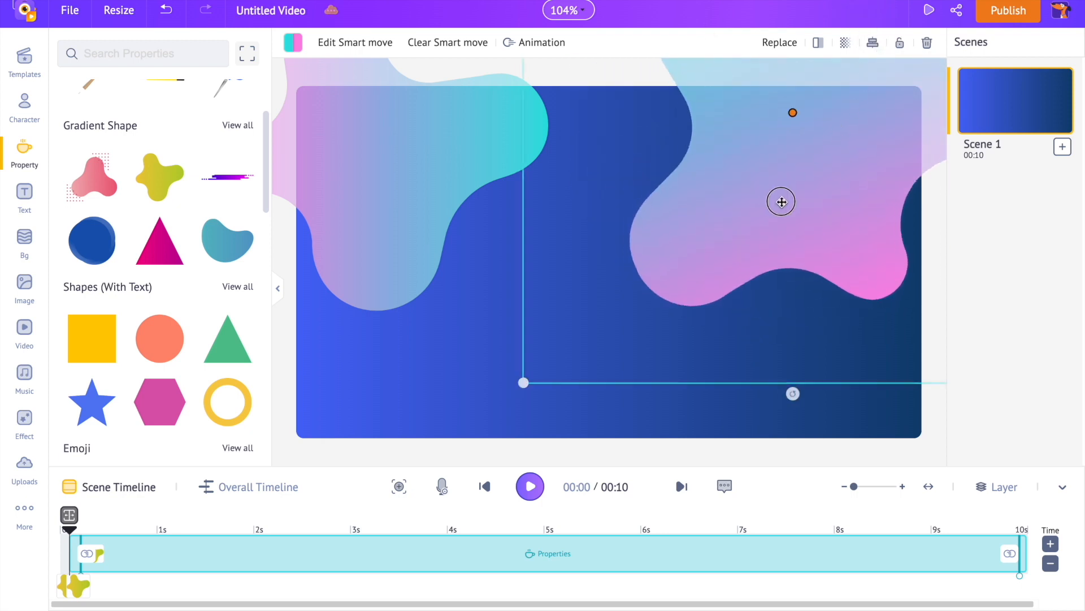
drag(781, 201, 763, 213)
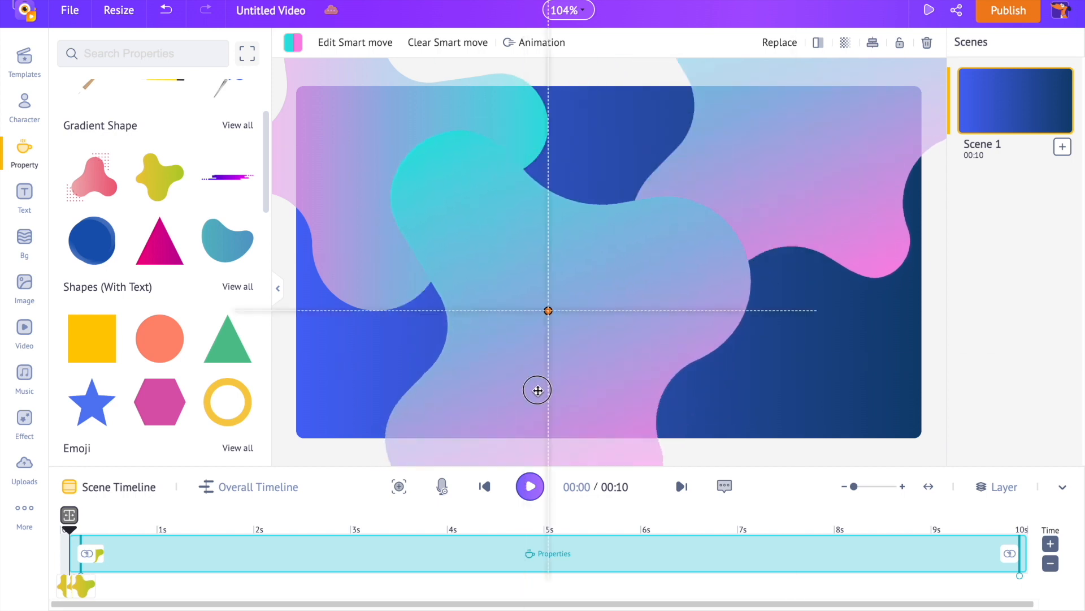
drag(536, 391, 658, 320)
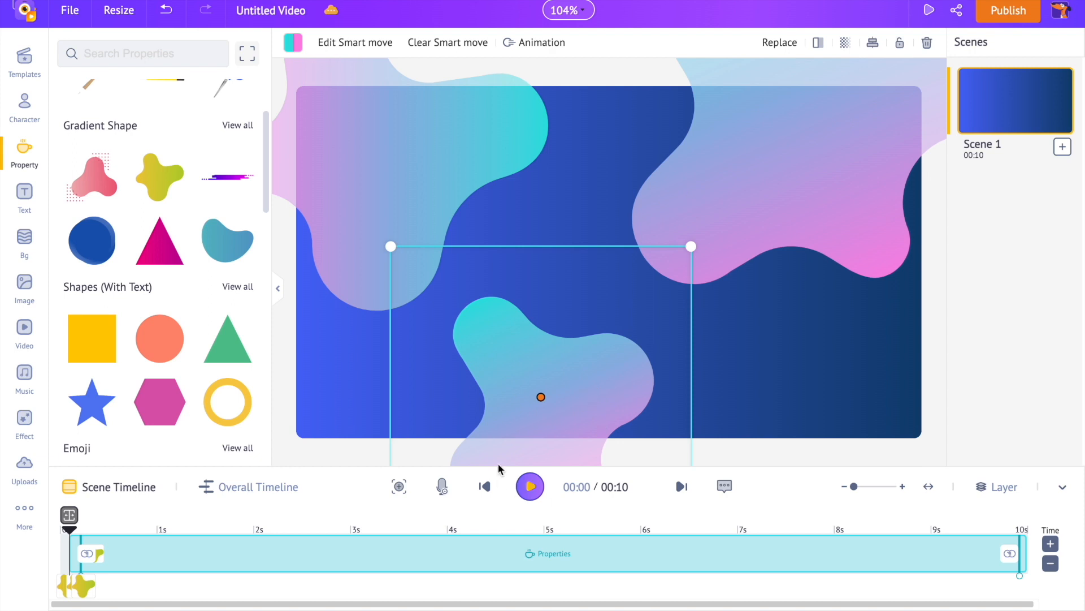
Step: Preview the gradient scene, then choose Download Video from the Publish options
click(530, 487)
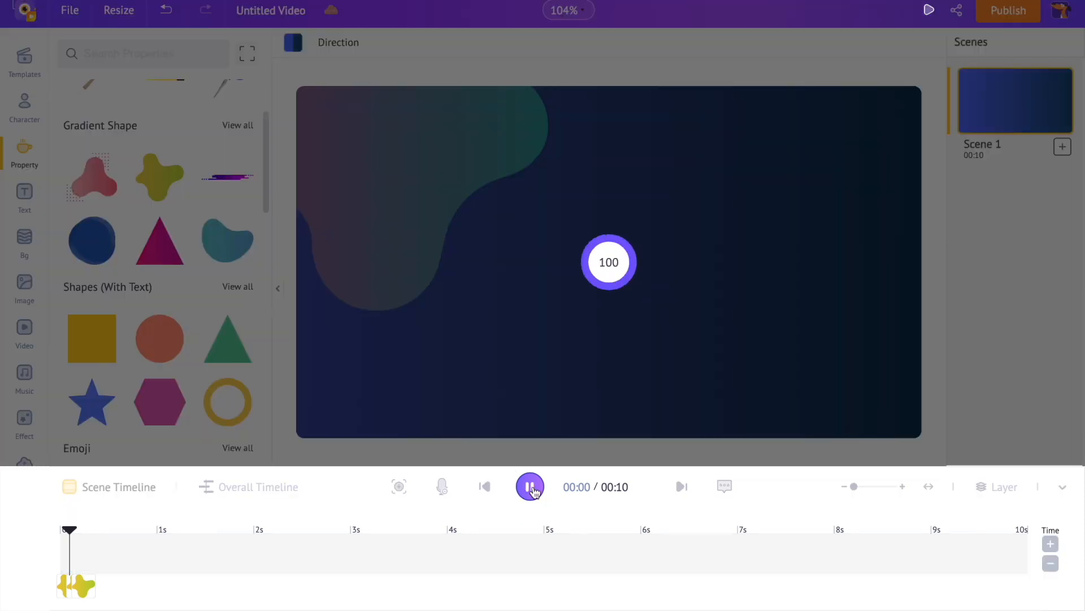
click(529, 486)
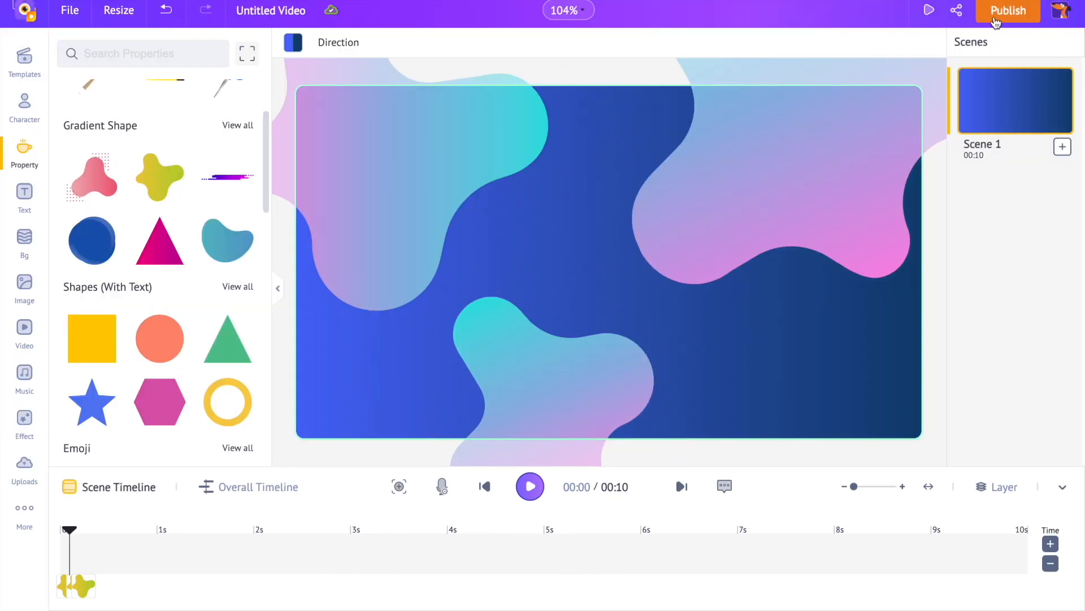
click(1007, 11)
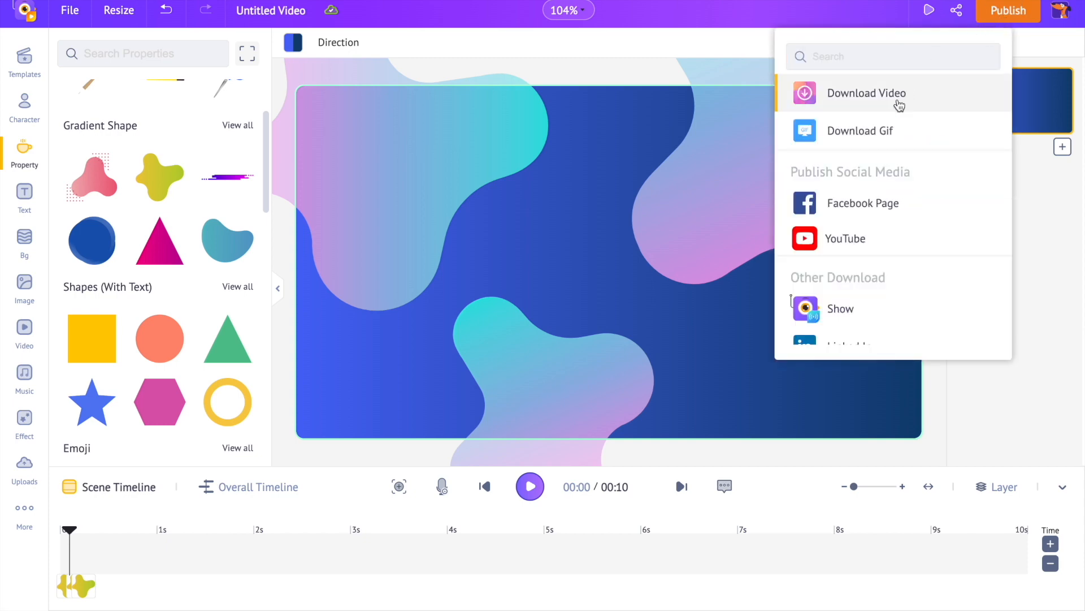
click(866, 92)
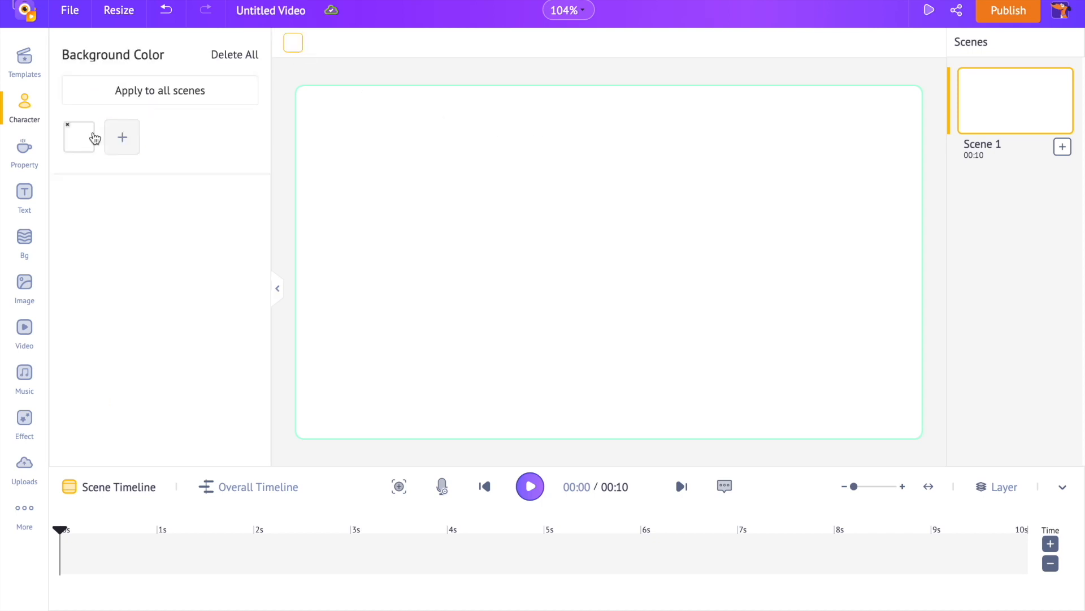
Step: Set the scene background to pink (#EA75B3) and return to the character library
click(80, 137)
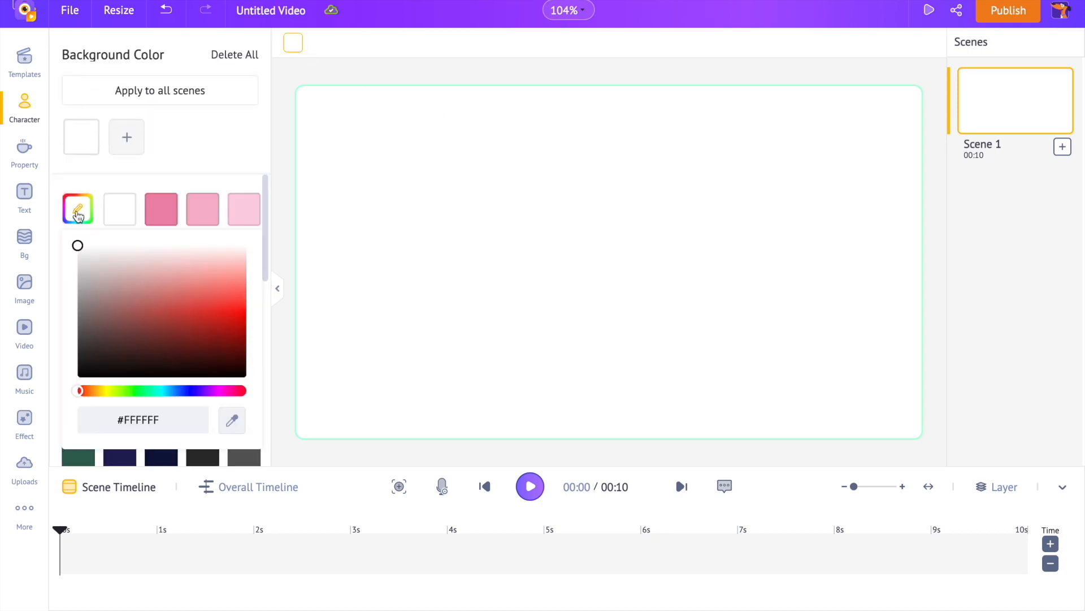
click(203, 287)
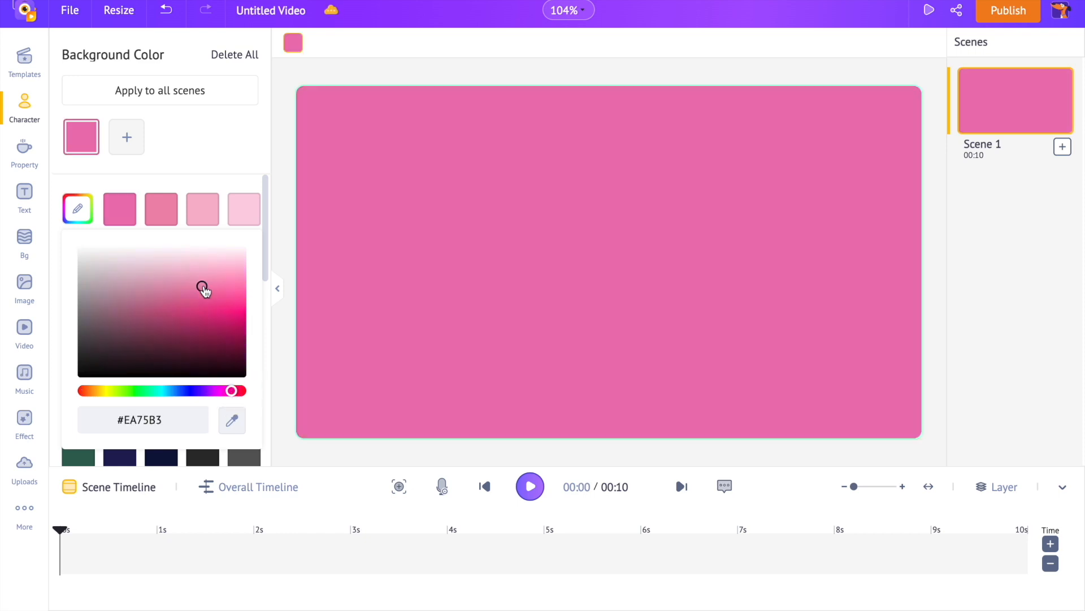
click(24, 108)
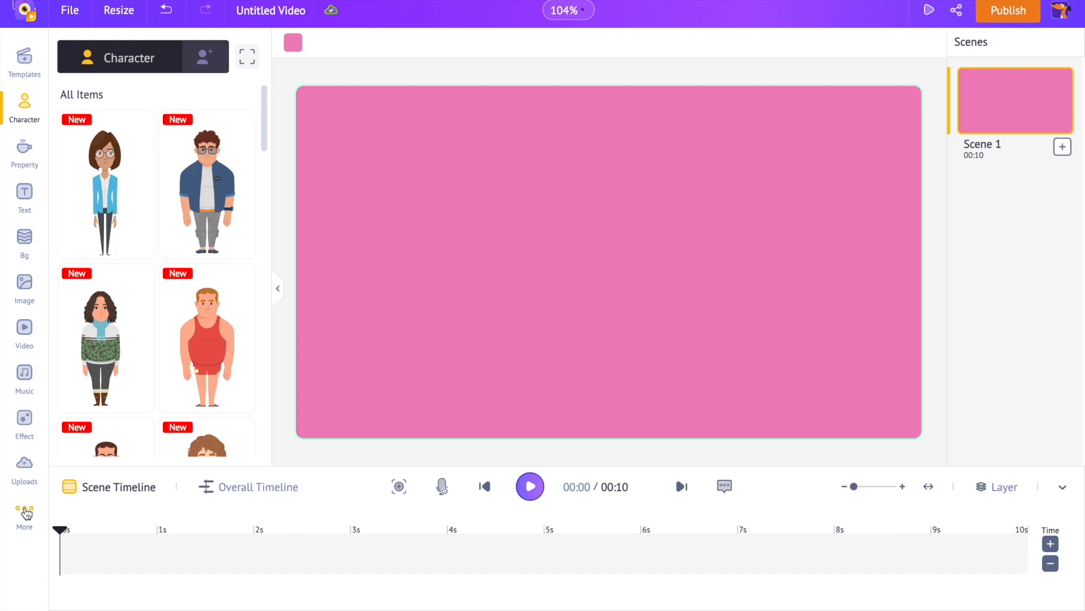
Step: Search Giphy stickers for flowers, shrink the daisies and line copies along the top row
click(24, 512)
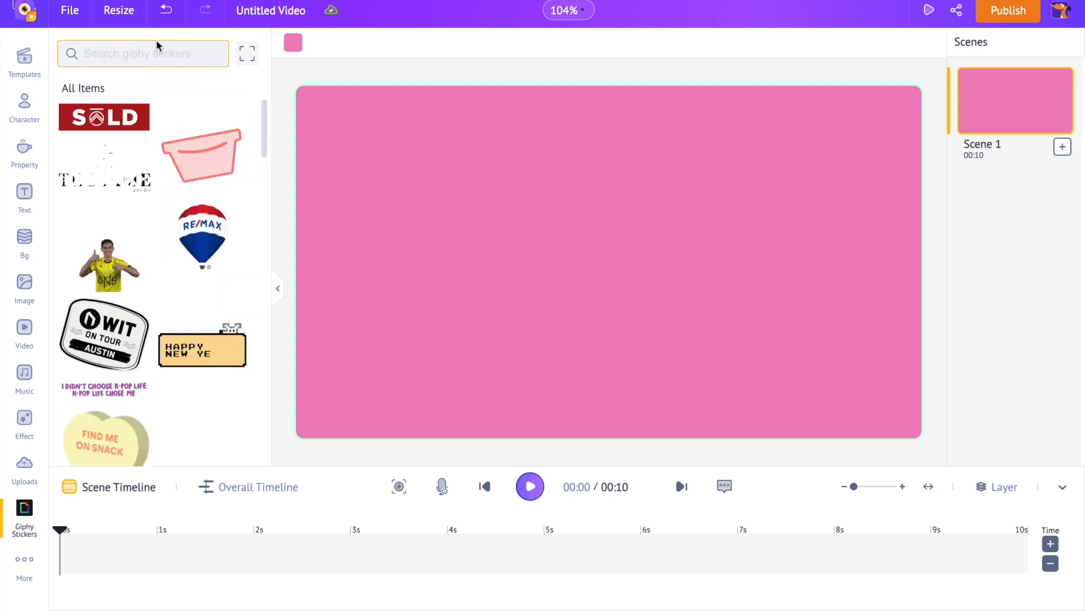
text(flow)
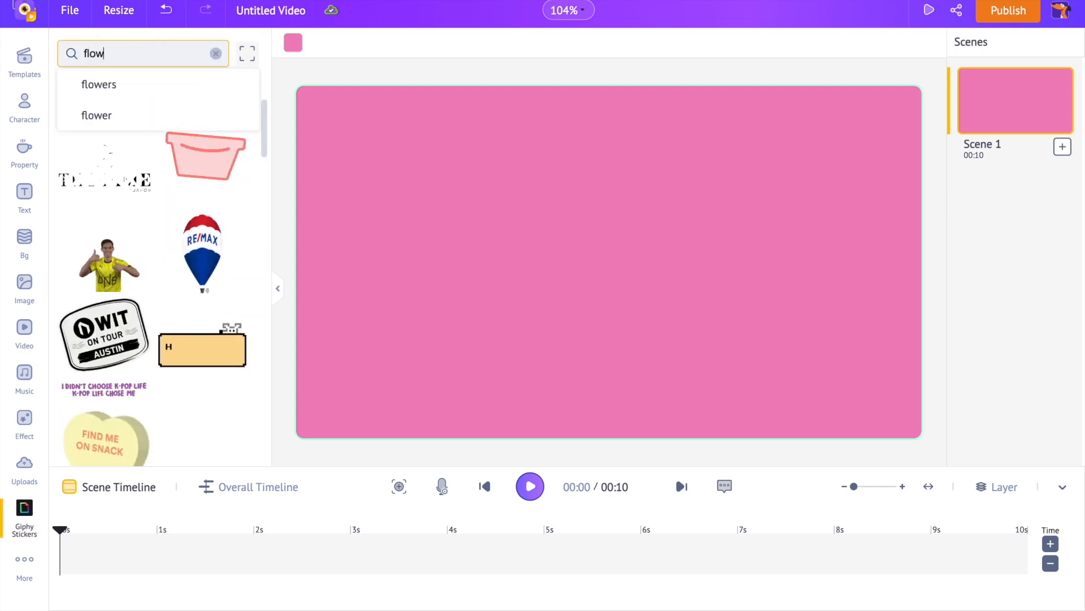
click(99, 84)
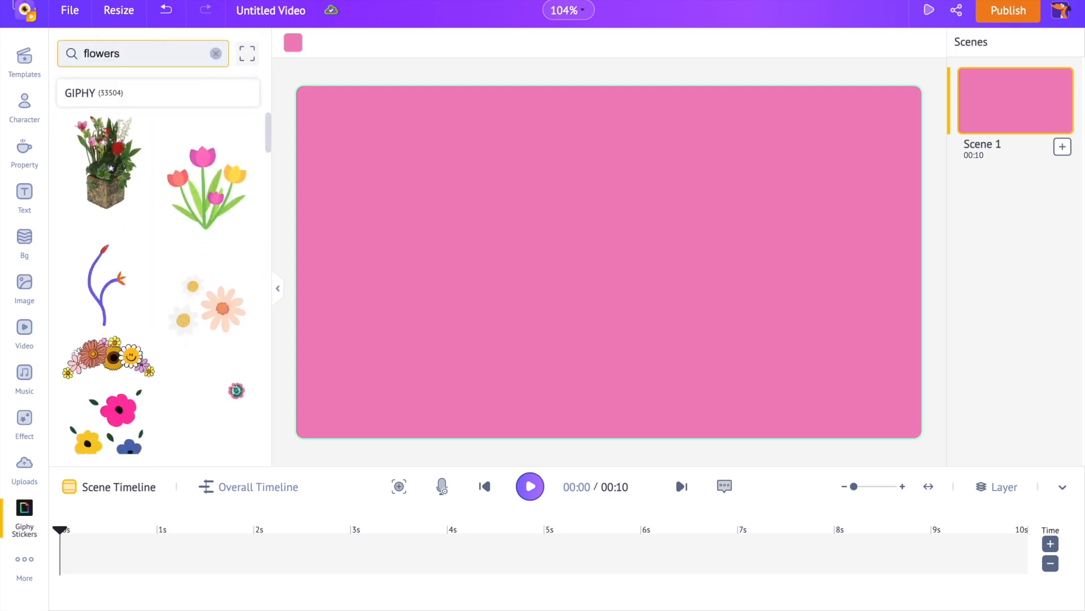
click(205, 297)
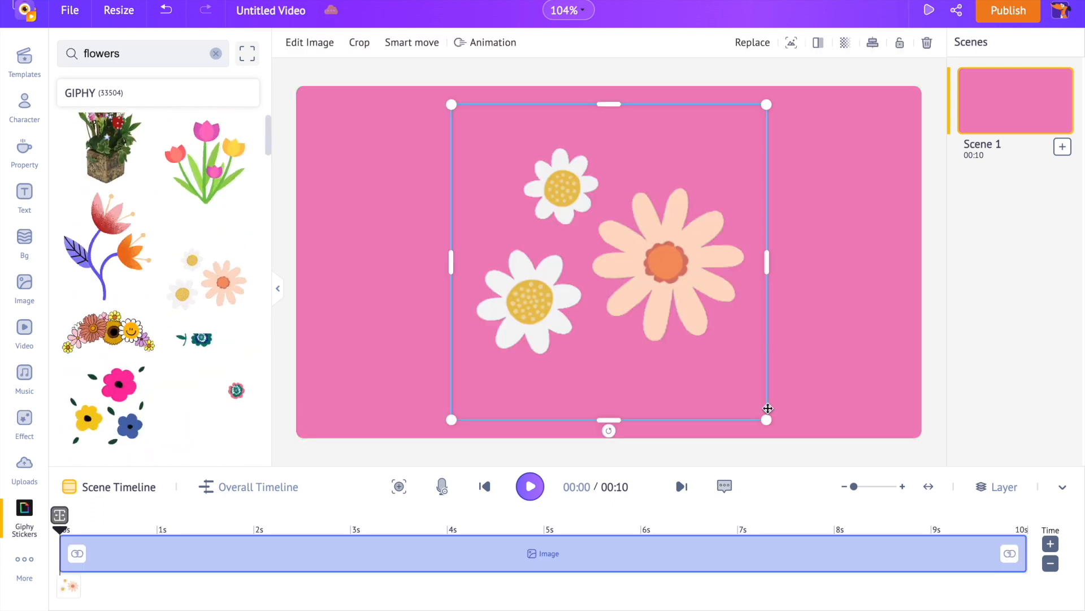
drag(767, 409, 427, 187)
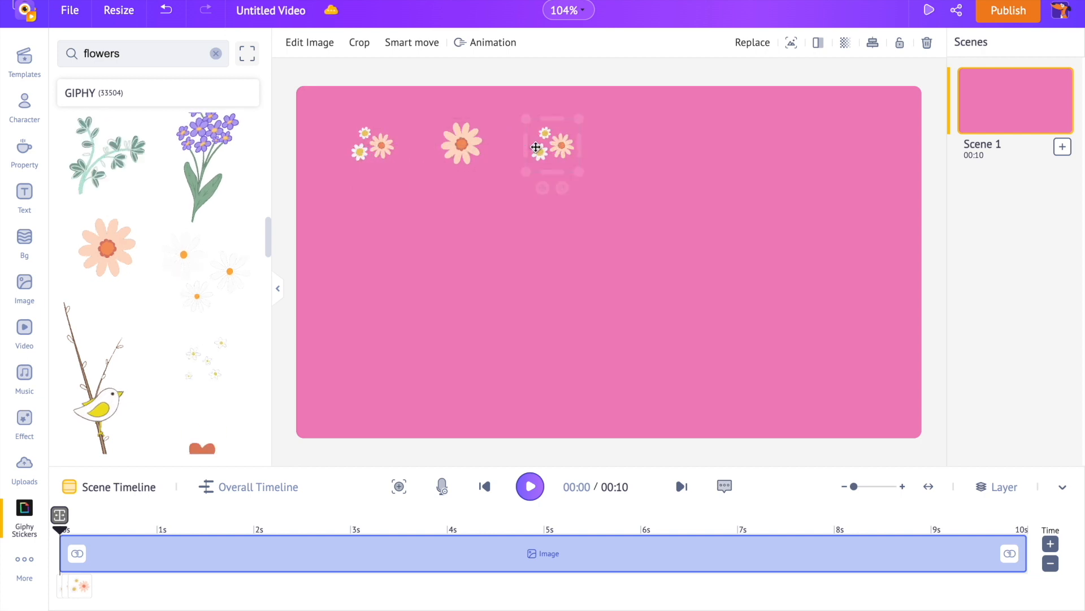
drag(540, 146, 647, 150)
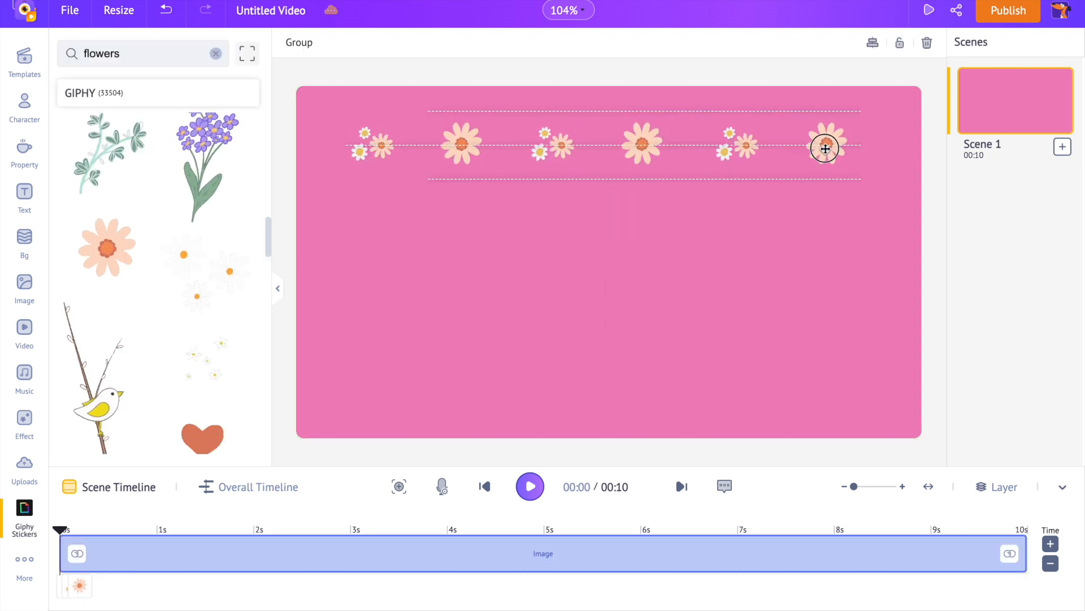
Step: Place the second bird branch on the right and search for butterfly and bird stickers
click(796, 238)
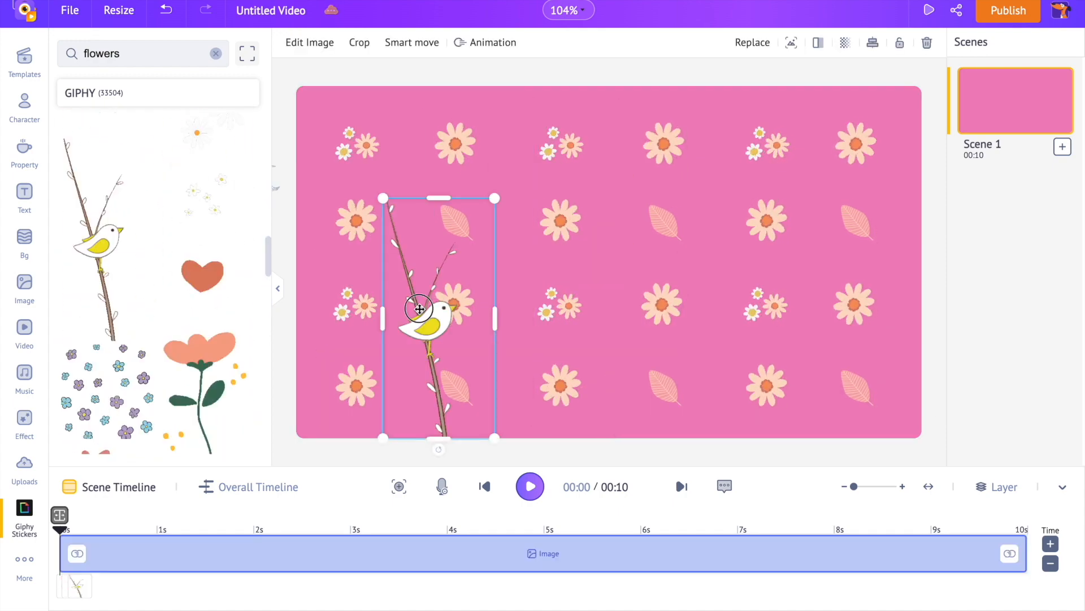
drag(419, 307, 758, 324)
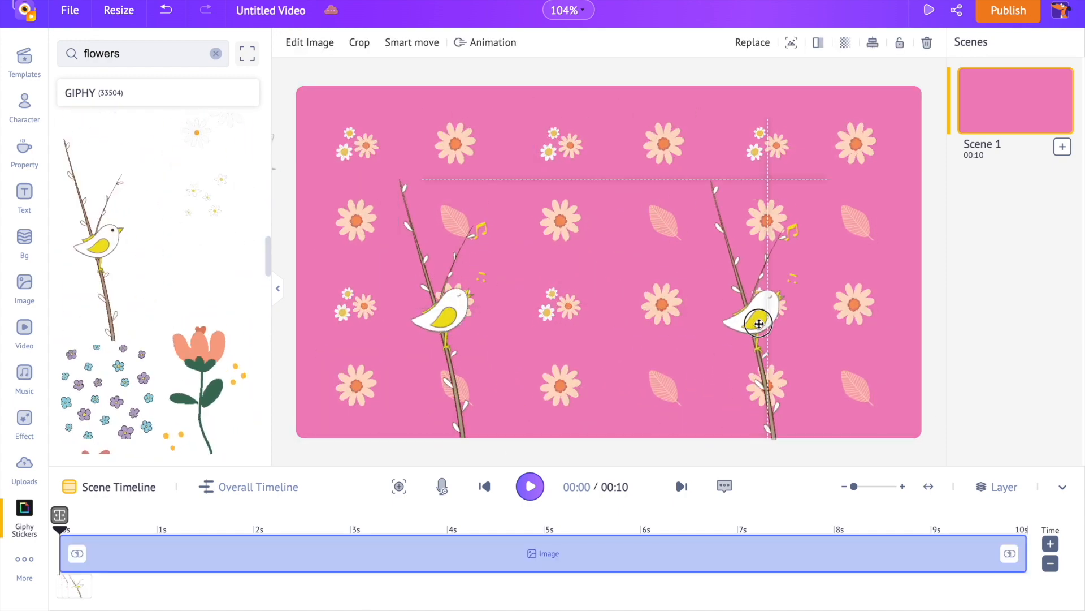
text(butterfly)
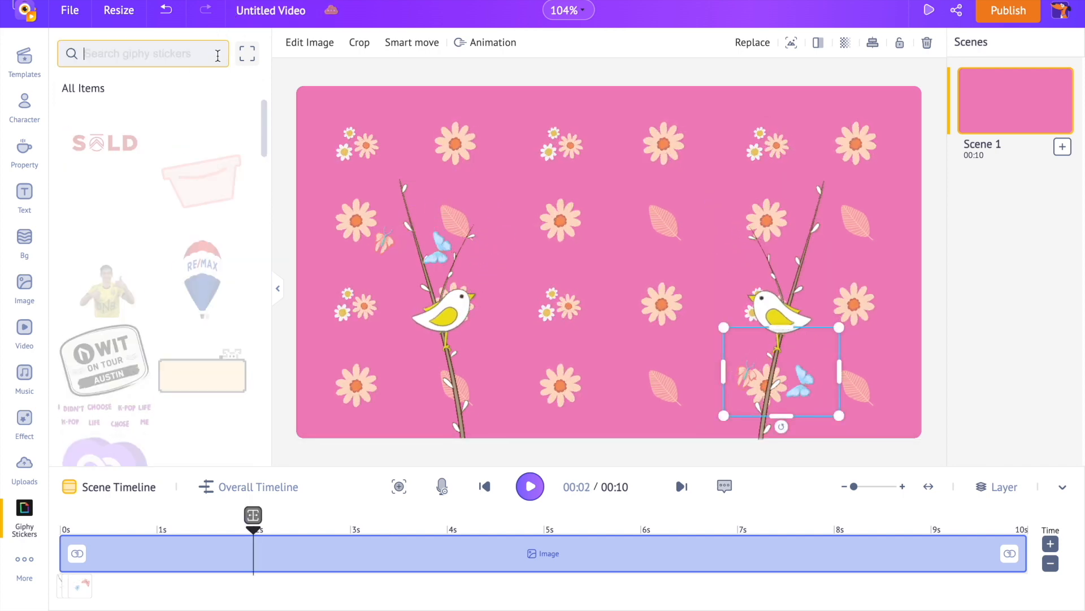
text(birds)
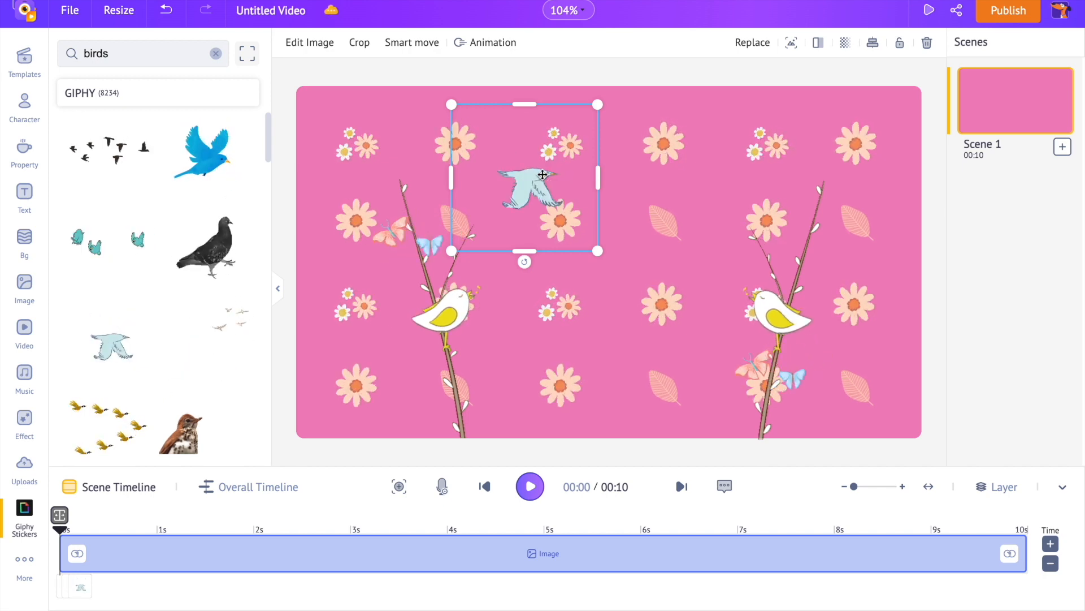
Step: Give the flying bird a Smart Move path across the scene and preview it
click(412, 41)
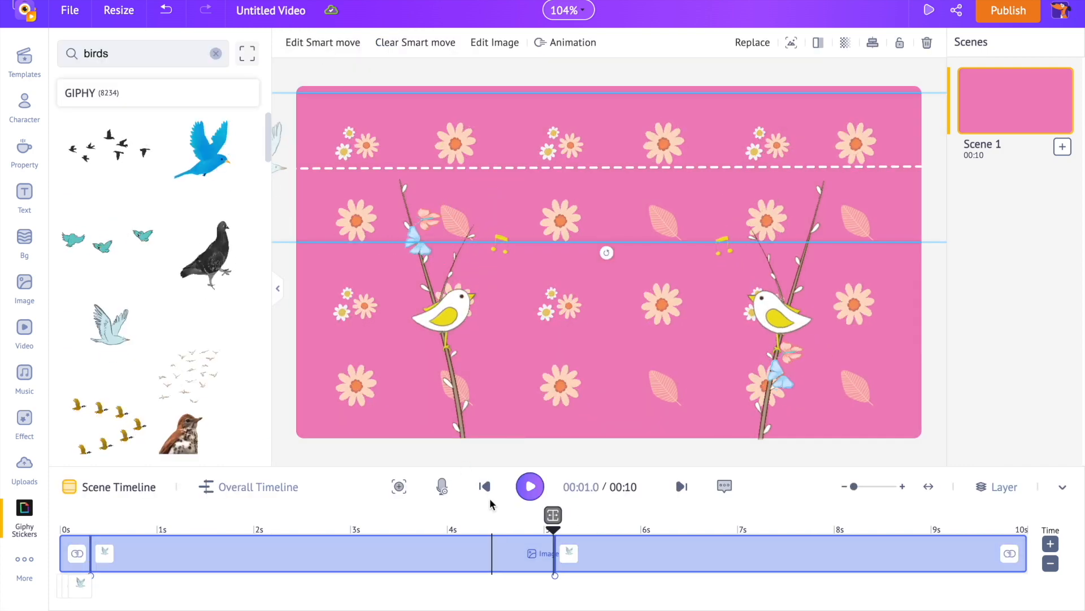
click(529, 486)
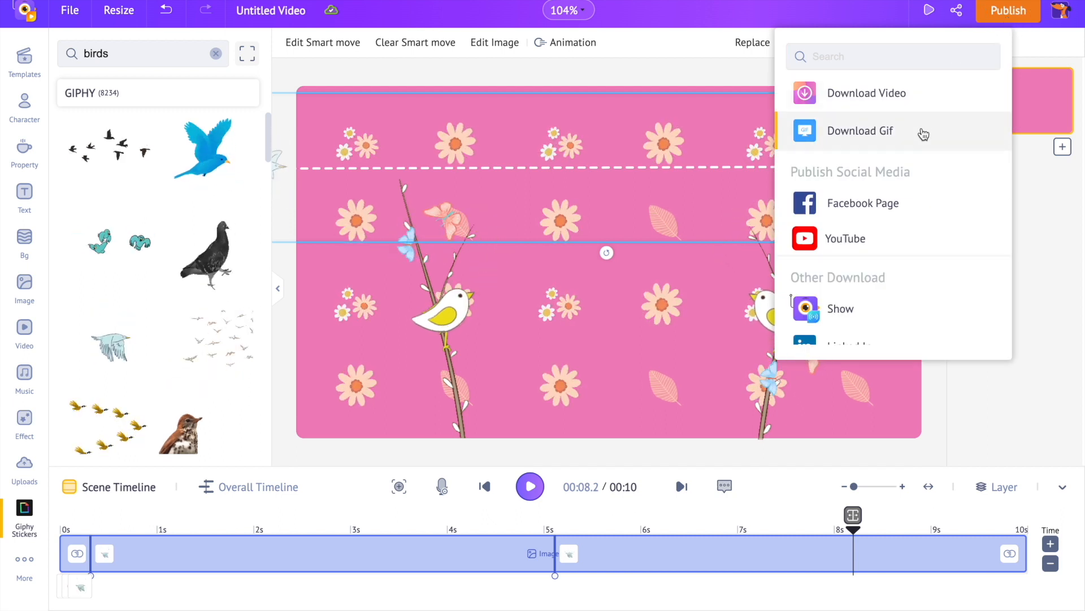
Step: Choose Download Gif from the Publish options for the flower-and-bird scene
click(866, 92)
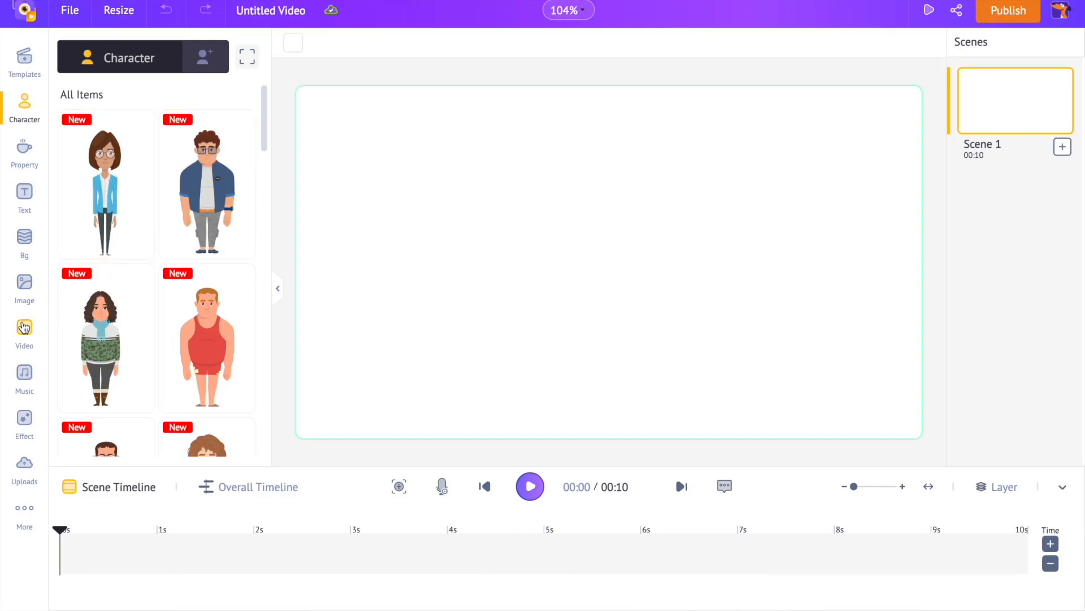
Step: Search stock videos for 'pattern', add the swirling 3D ribbon video as background and preview it
click(23, 333)
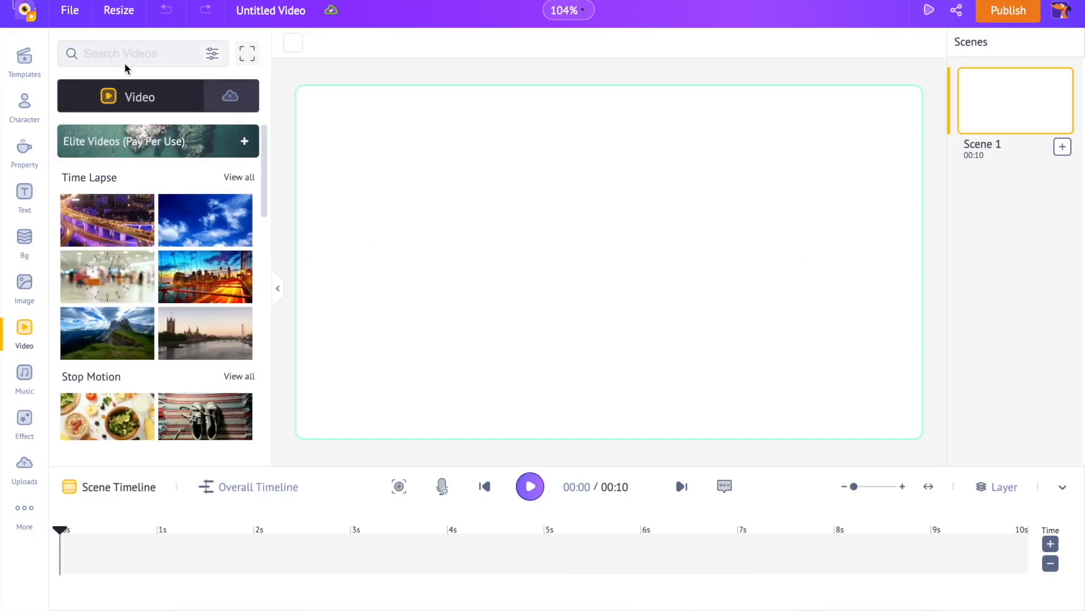
text(pattern)
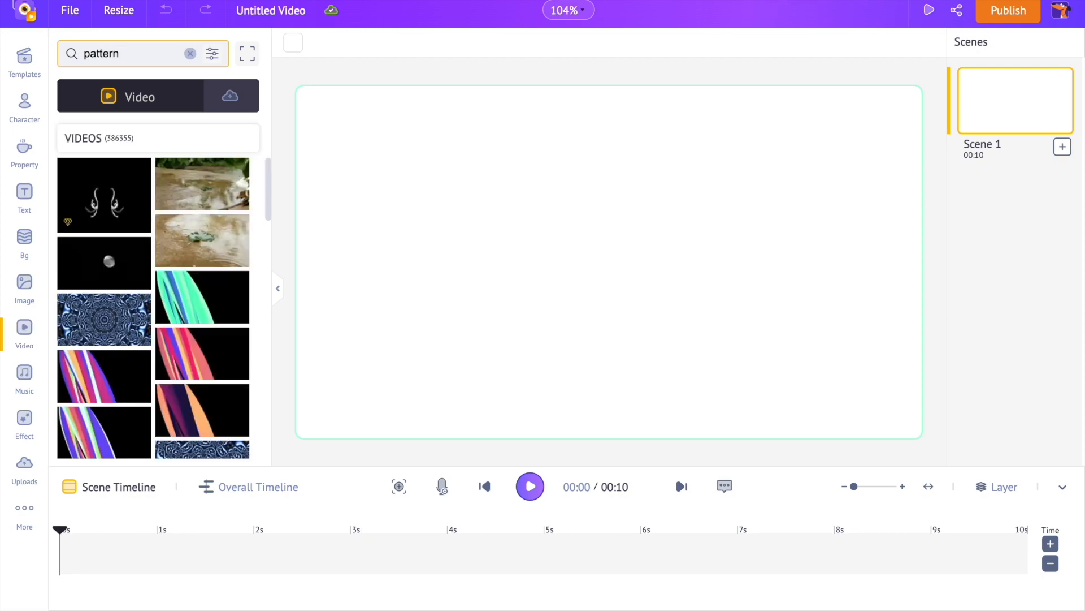
scroll(down, 3)
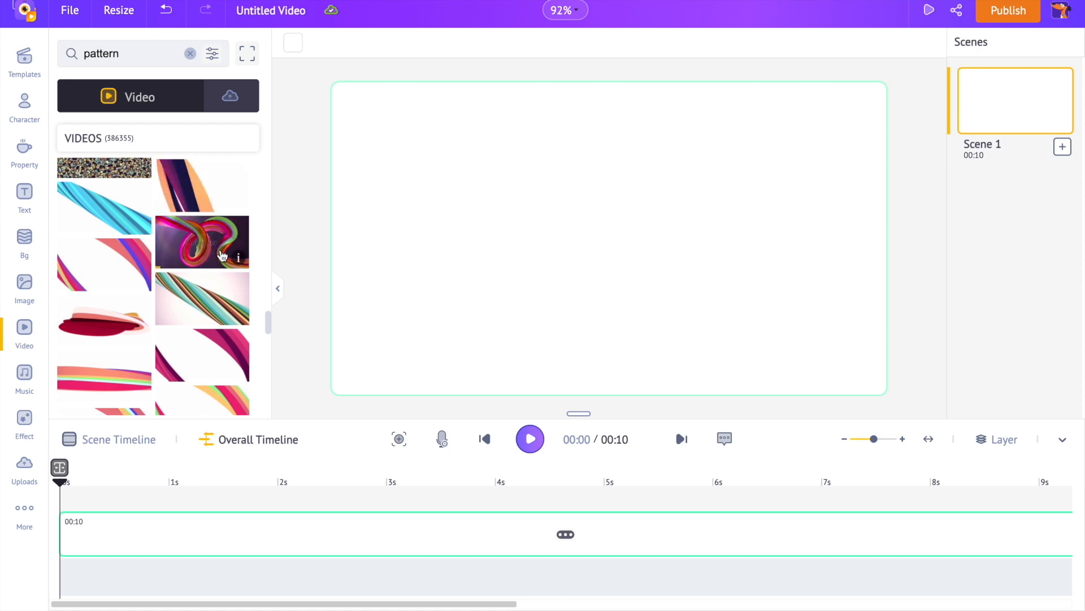
click(203, 242)
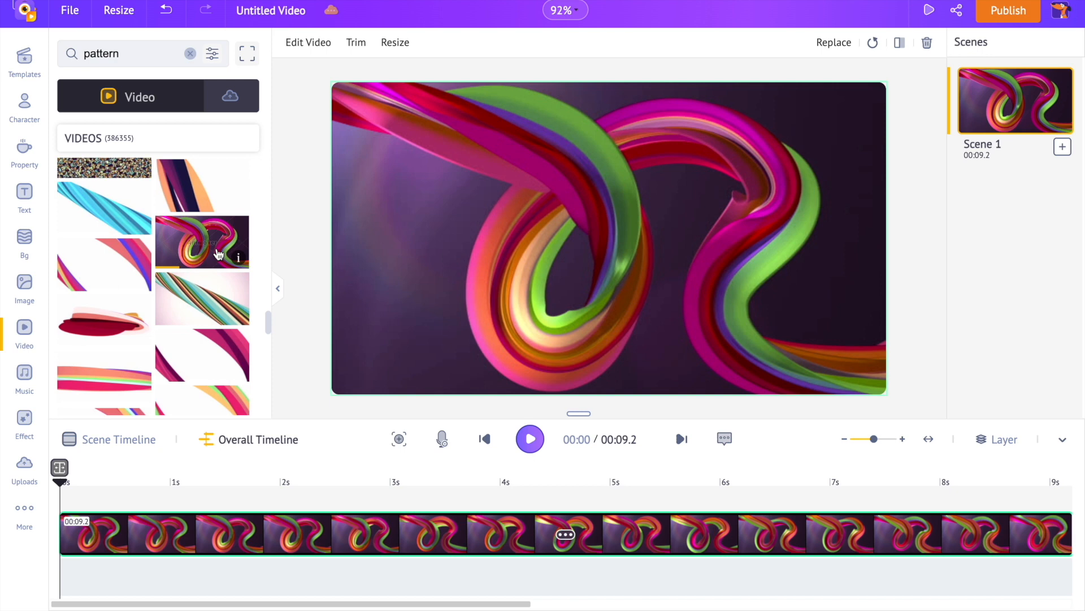
click(529, 438)
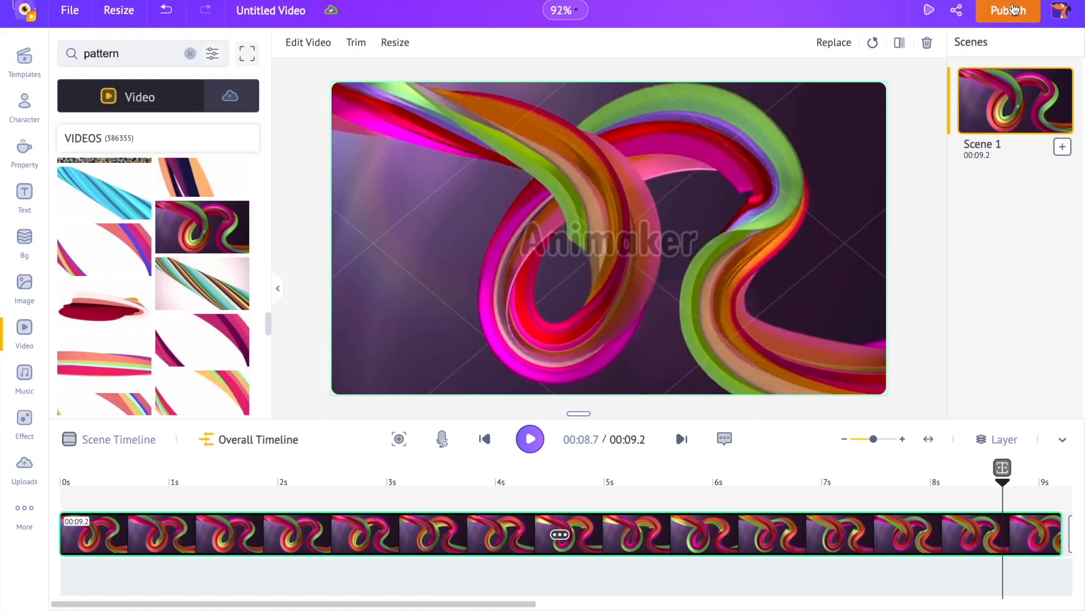
Step: Download the pattern background video as an HD 720p mp4
click(1007, 10)
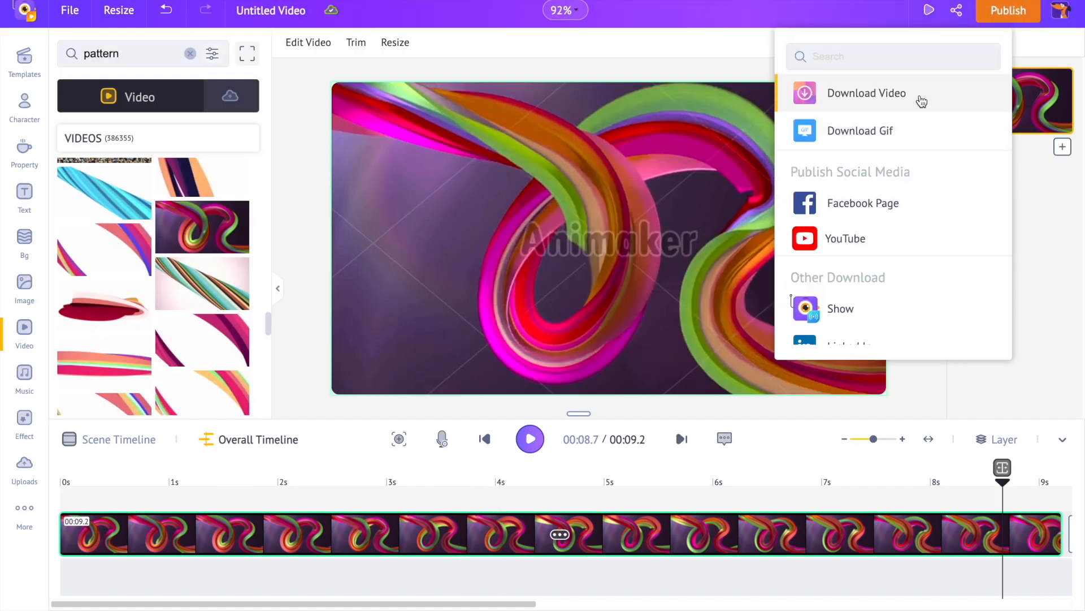
click(866, 93)
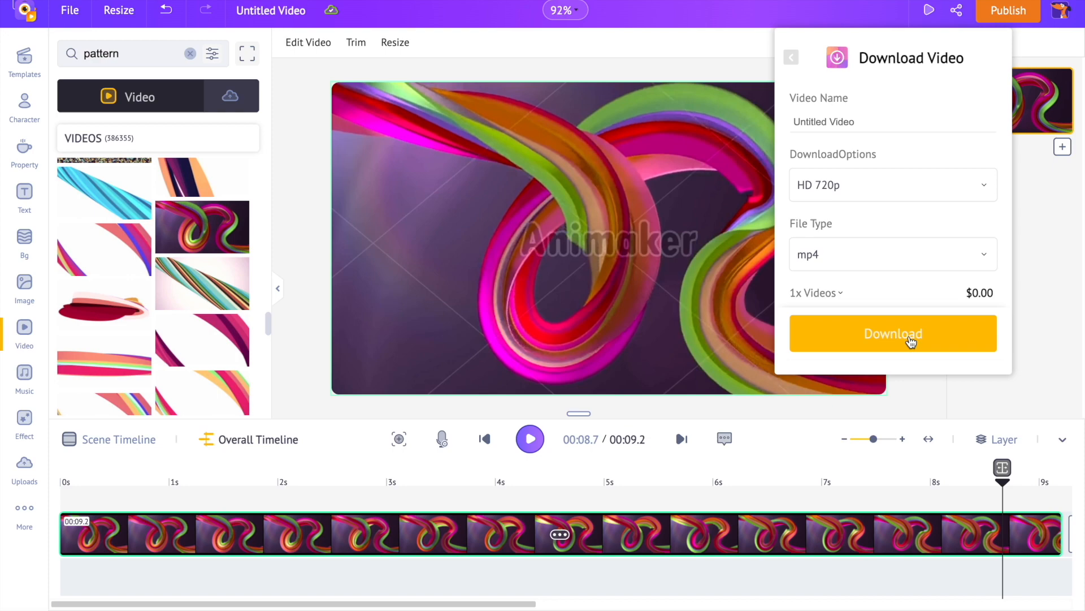
click(894, 332)
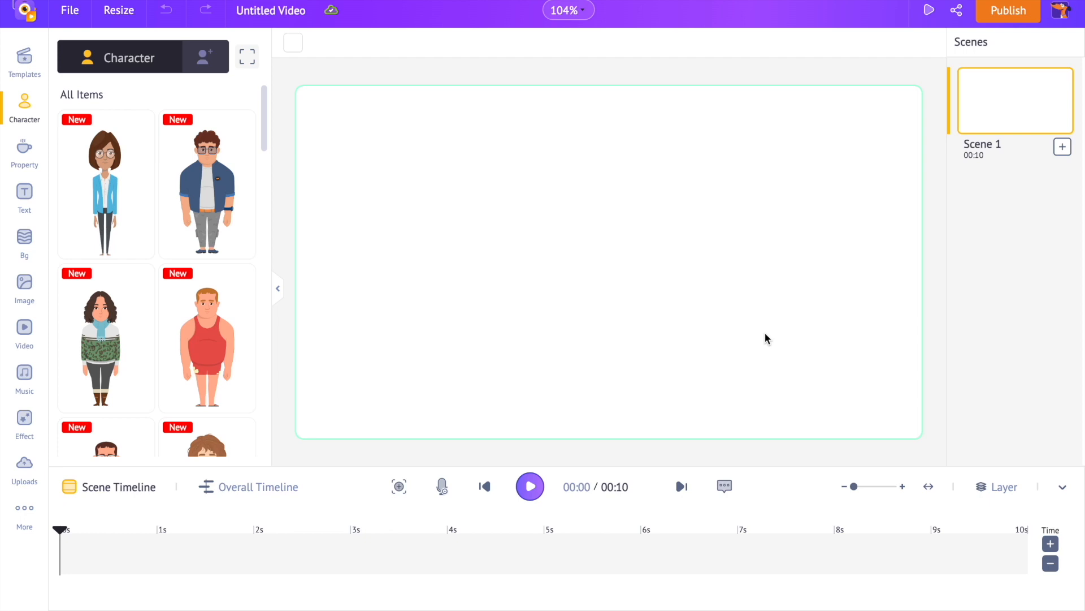
mouse_move(732, 335)
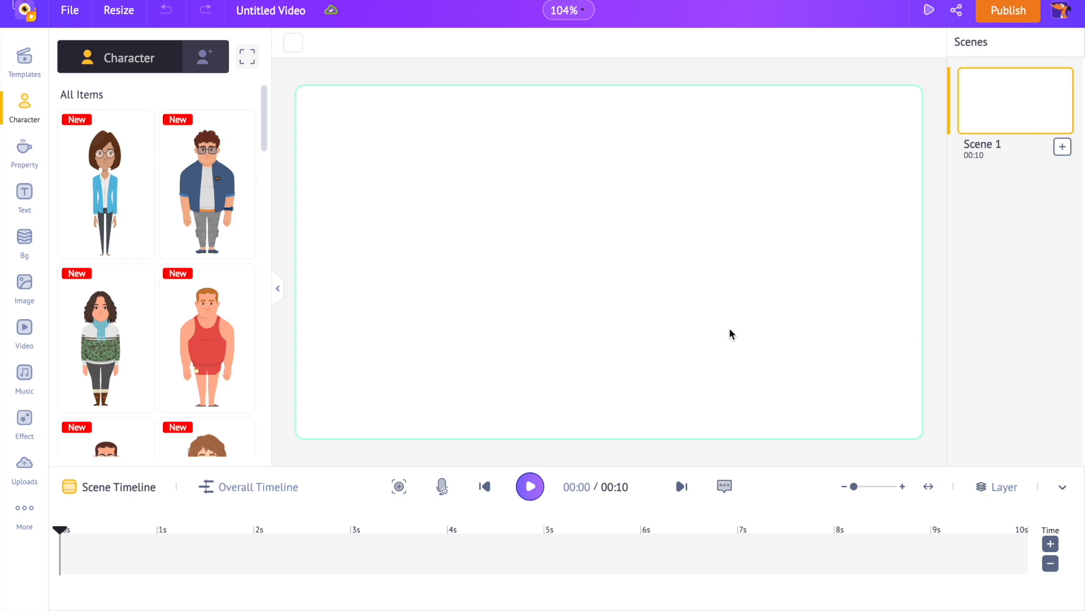
mouse_move(295, 54)
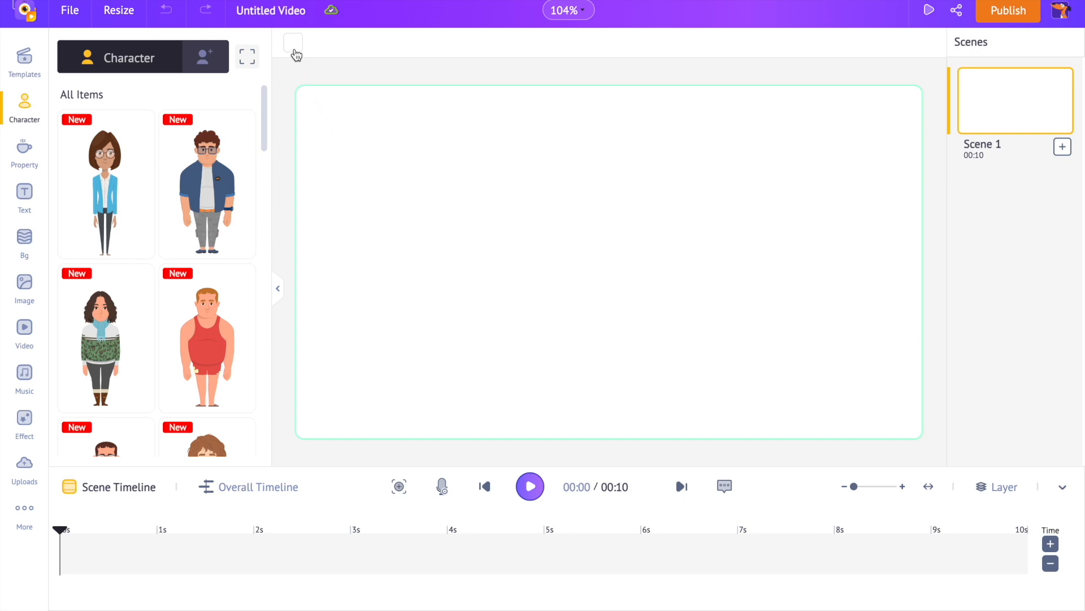
Step: Set a blue-to-darker-blue gradient as the scene background and start searching props
click(291, 46)
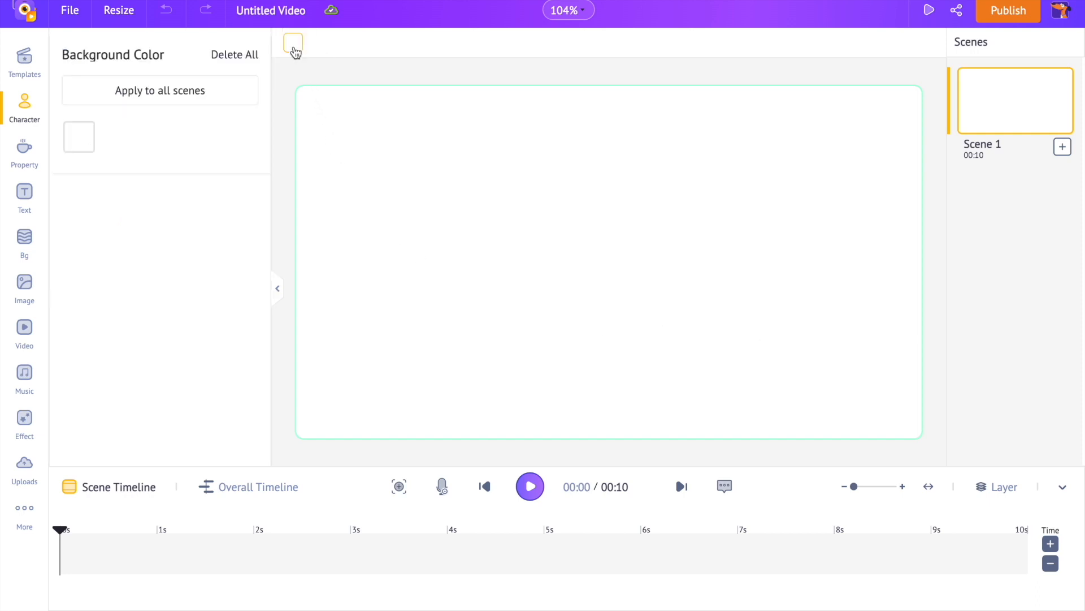
click(78, 137)
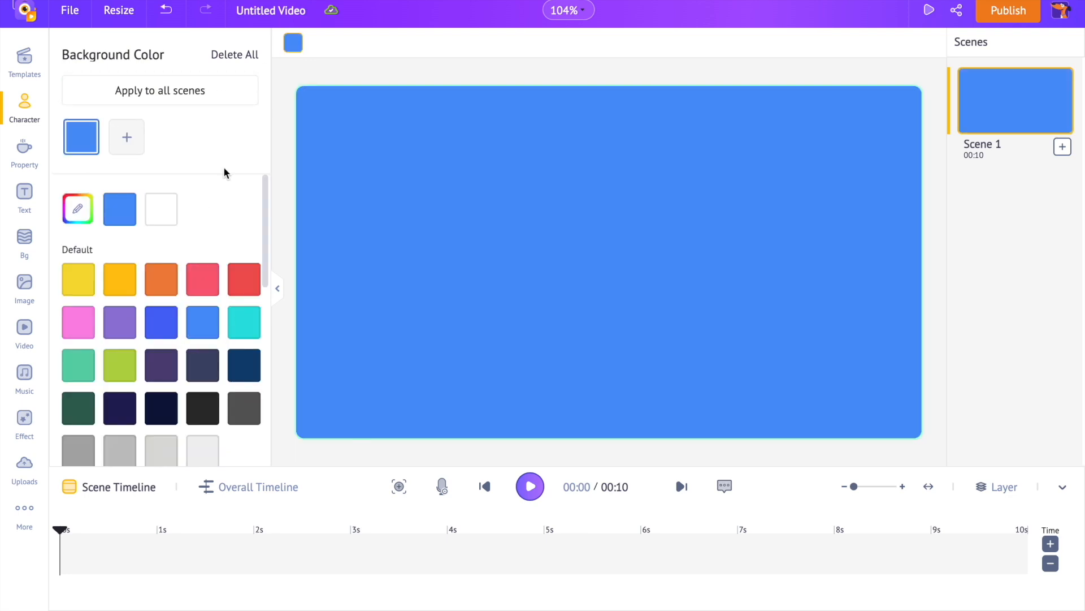
click(161, 321)
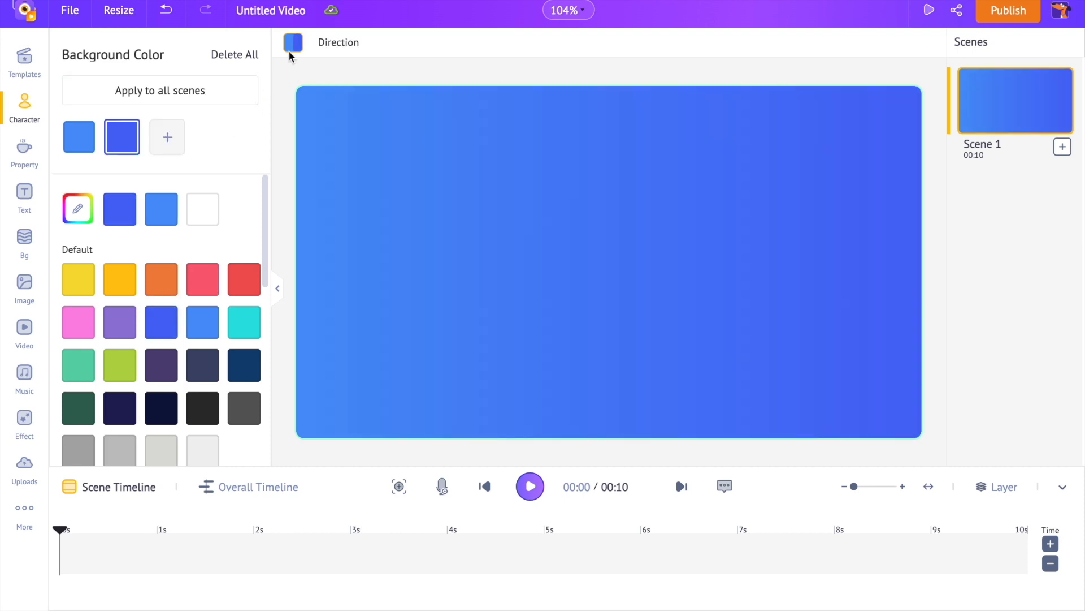
click(24, 108)
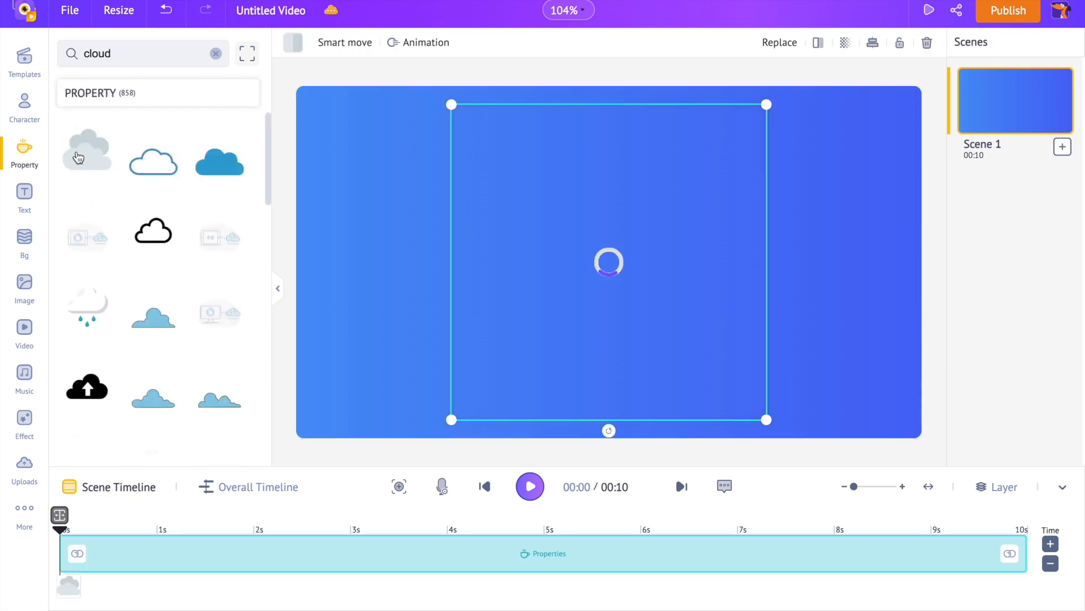
Step: Insert a grey cloud, recolour its front white, and record a left-to-right Smart Move path with adjusted timing
click(87, 149)
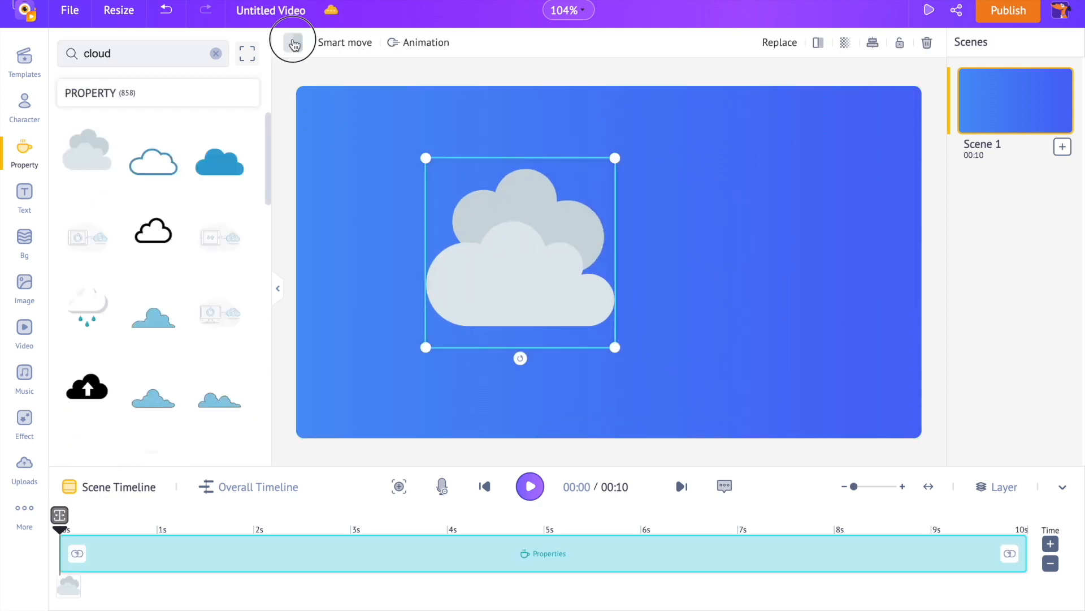
click(292, 42)
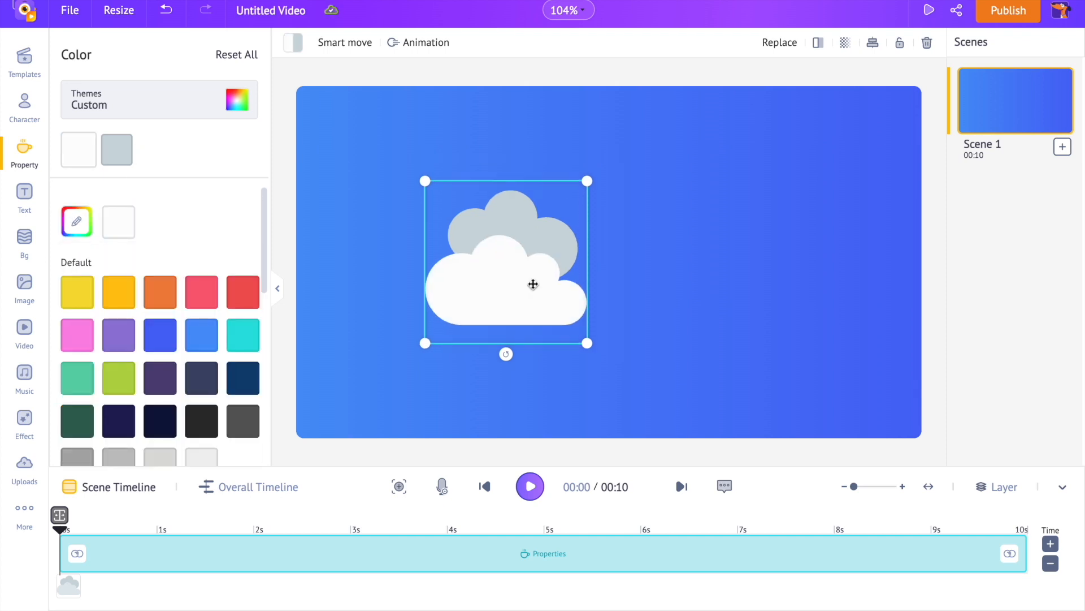
mouse_move(353, 53)
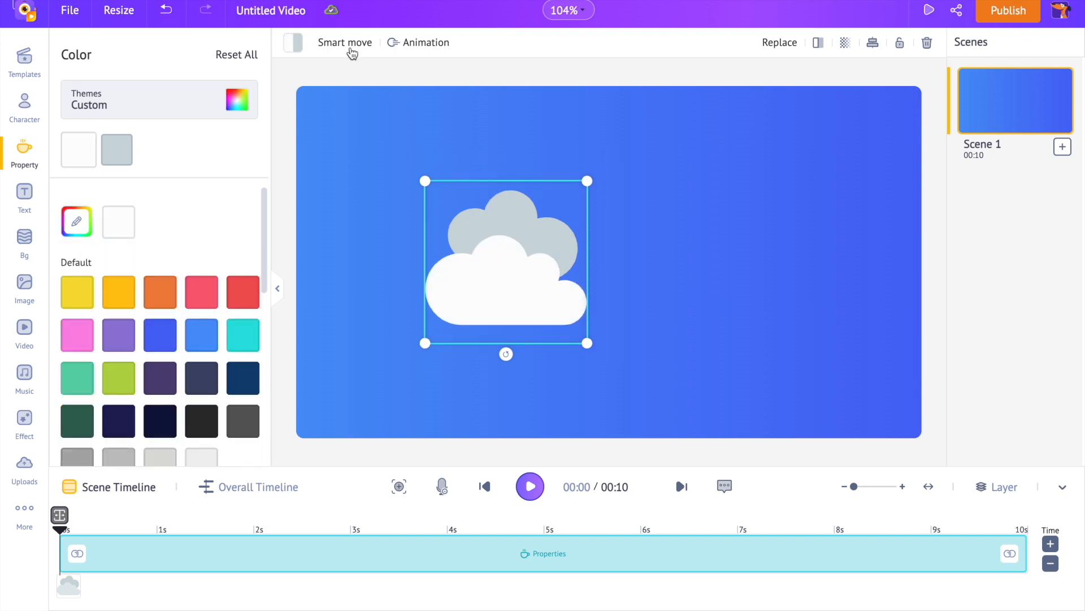
click(345, 41)
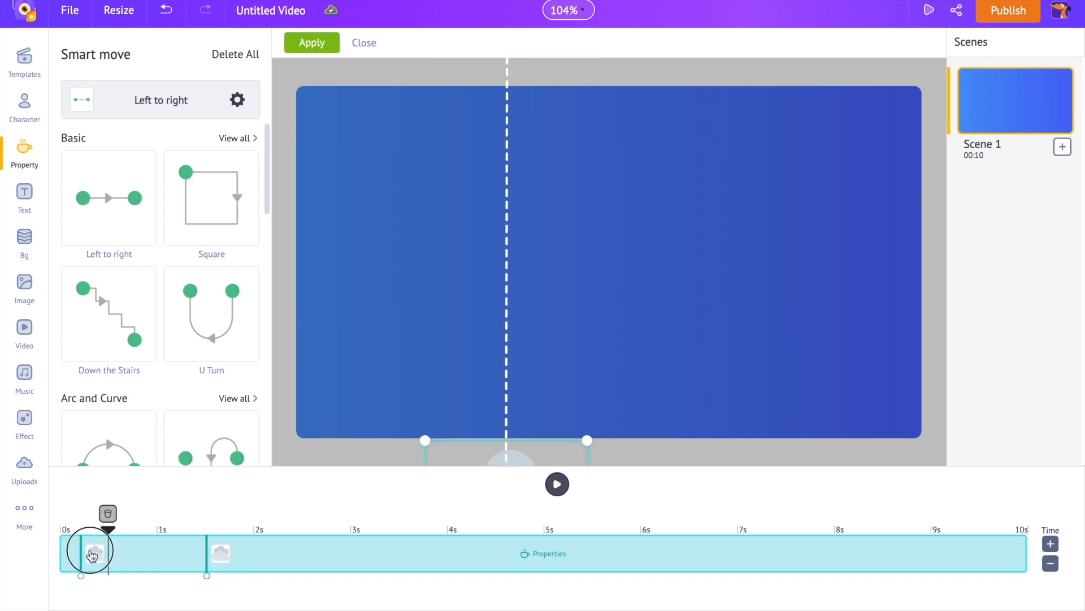
drag(91, 553, 179, 553)
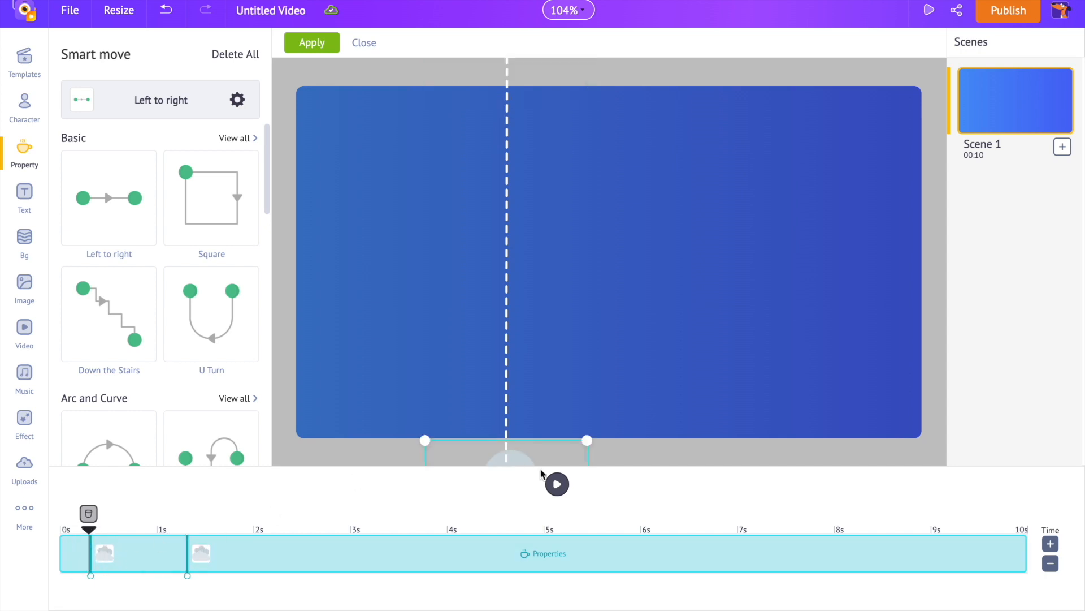
mouse_move(460, 374)
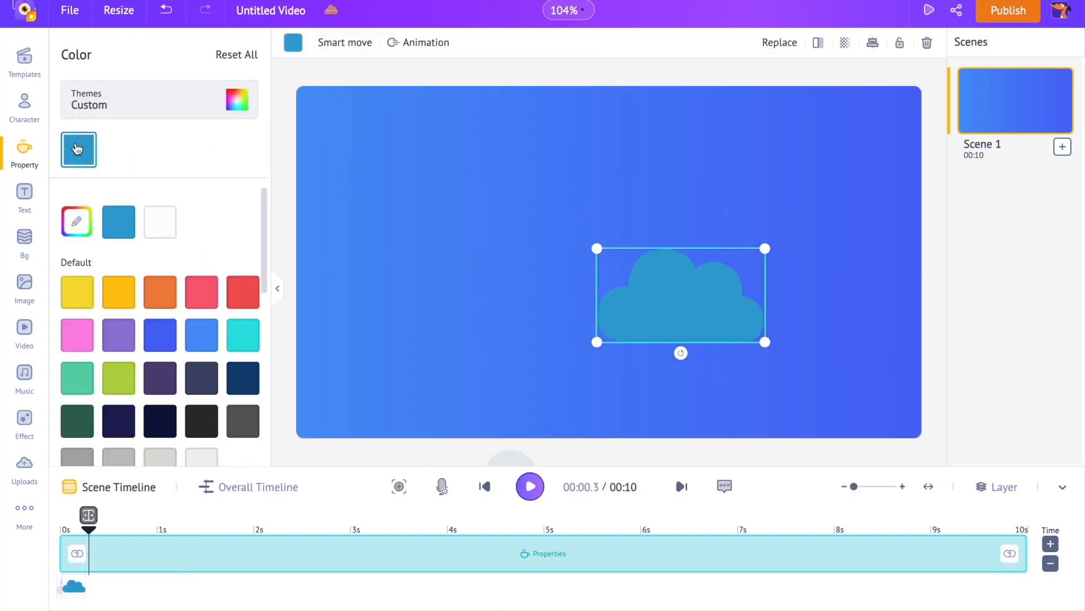
Step: Recolour the second cloud white and apply its Smart Move path across the sky
click(344, 42)
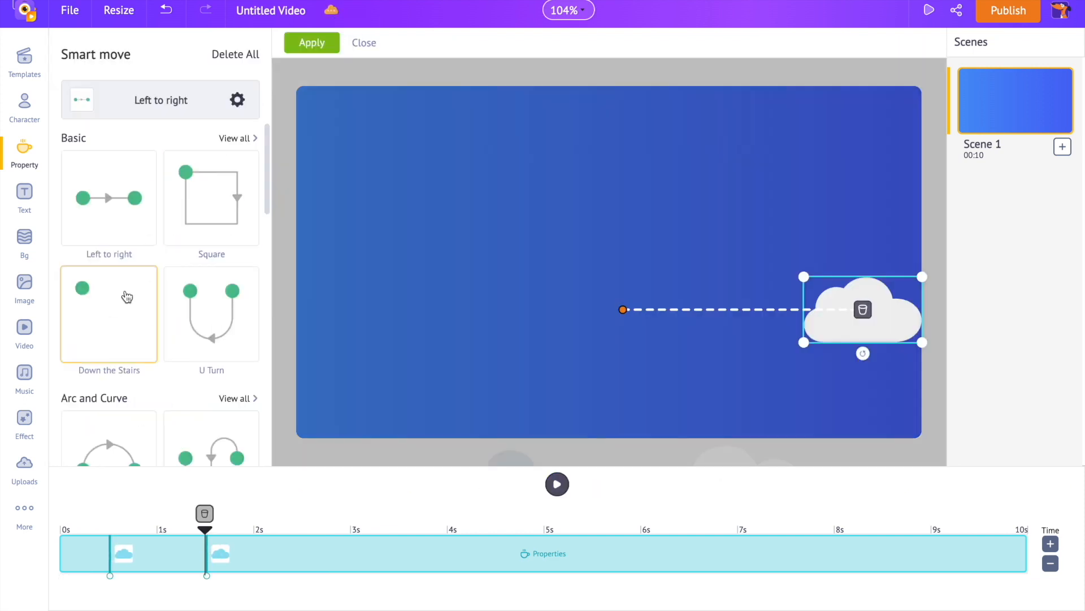
click(108, 313)
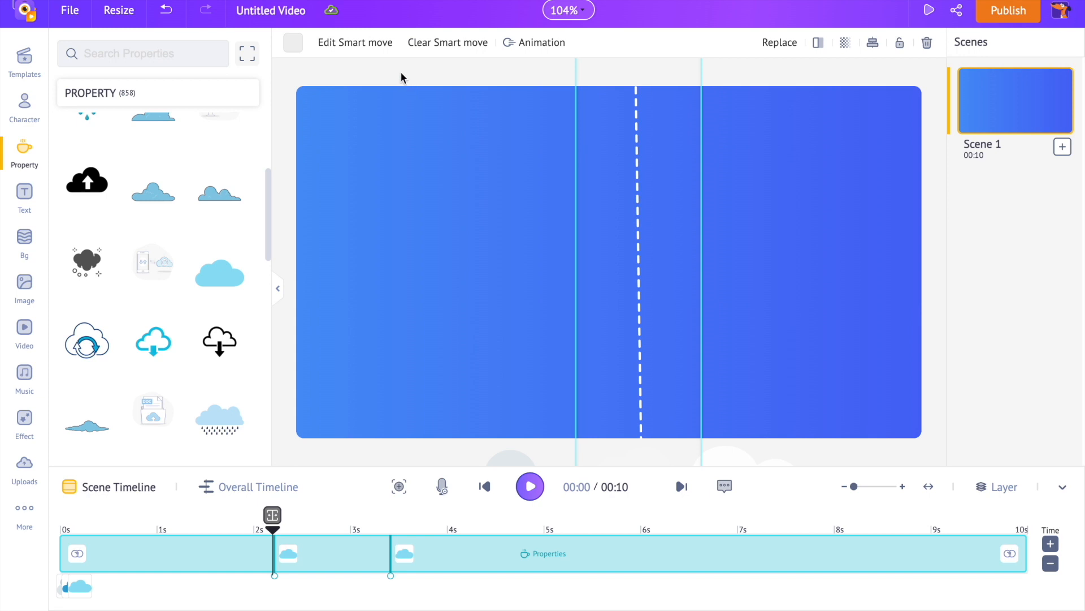
mouse_move(54, 444)
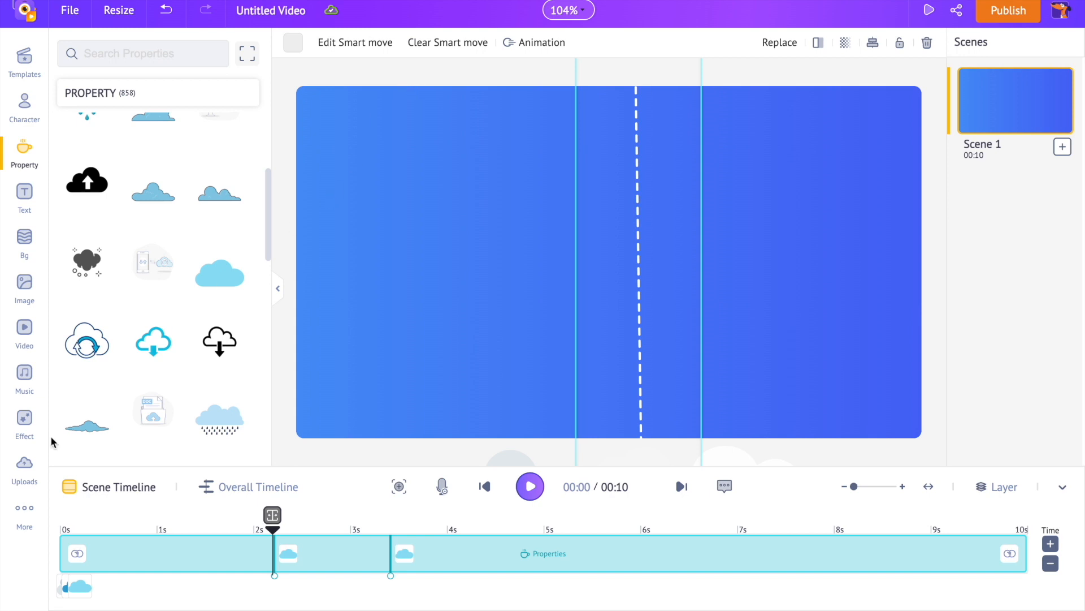
Step: Search Giphy Stickers for 'falling', insert the falling character, and preview the sky scene
click(24, 513)
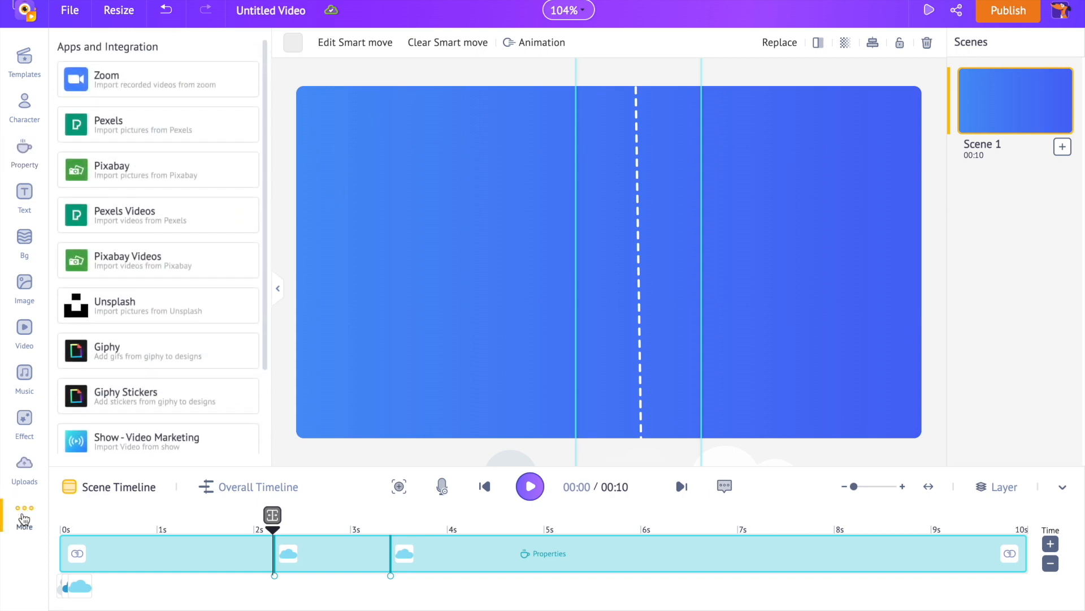
text(falling)
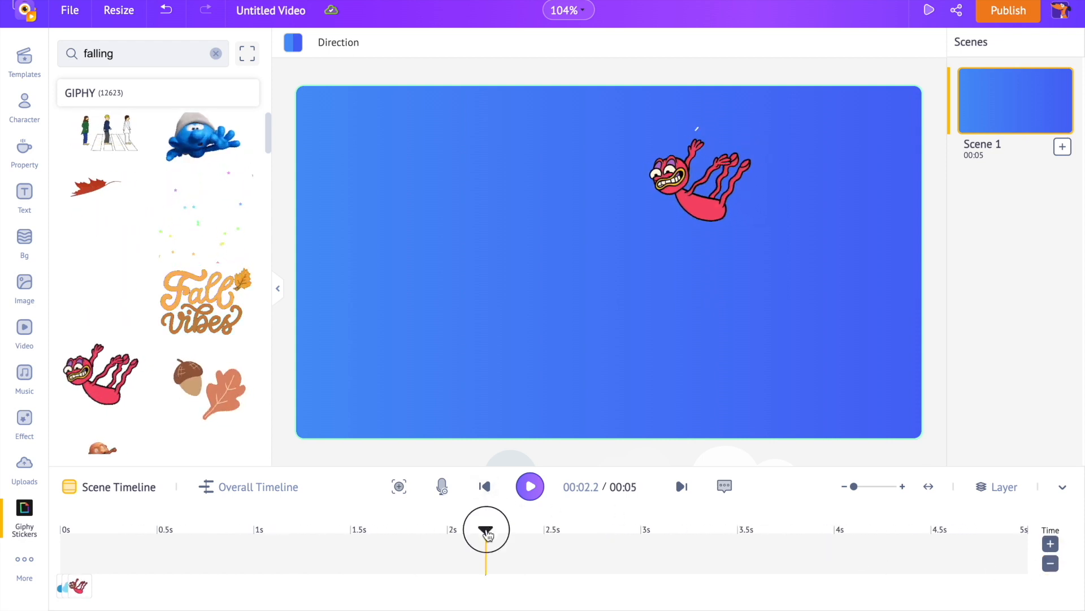
click(529, 486)
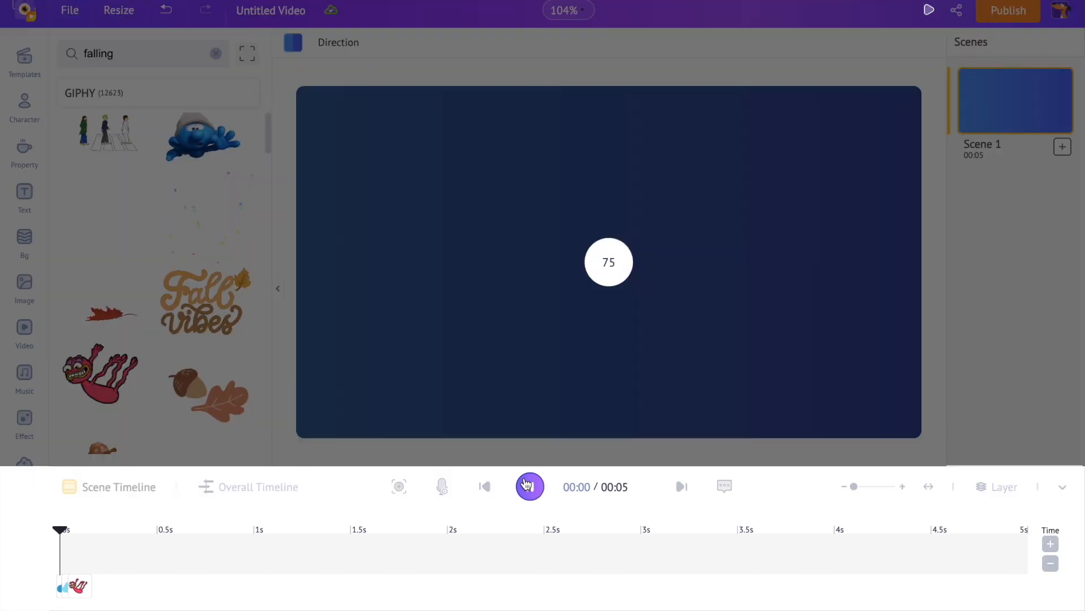
click(529, 486)
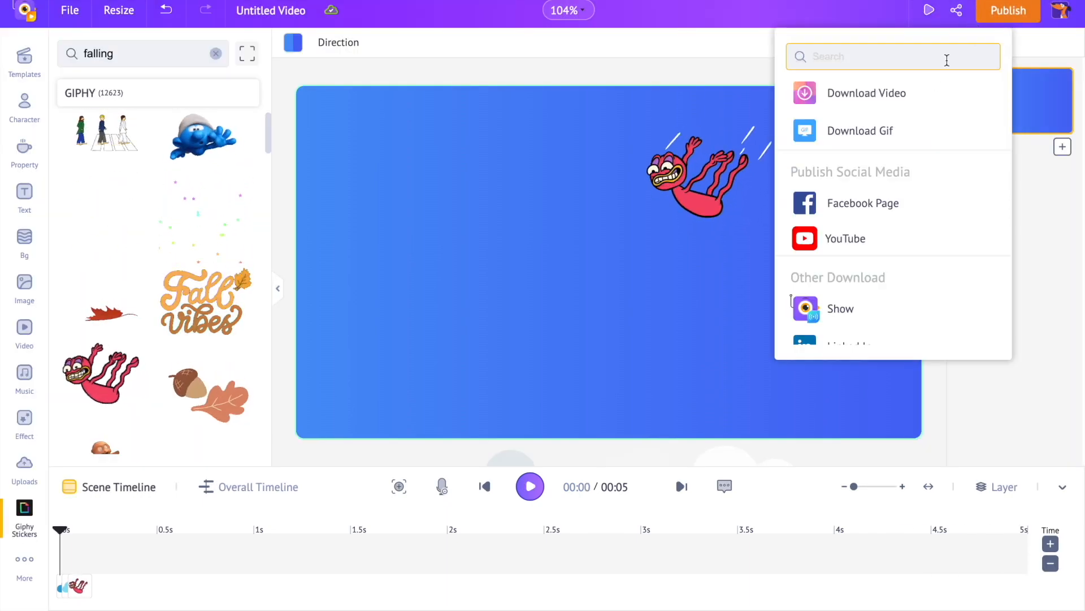
Step: Choose Download Video to bring up the HD 720p mp4 export settings
click(866, 93)
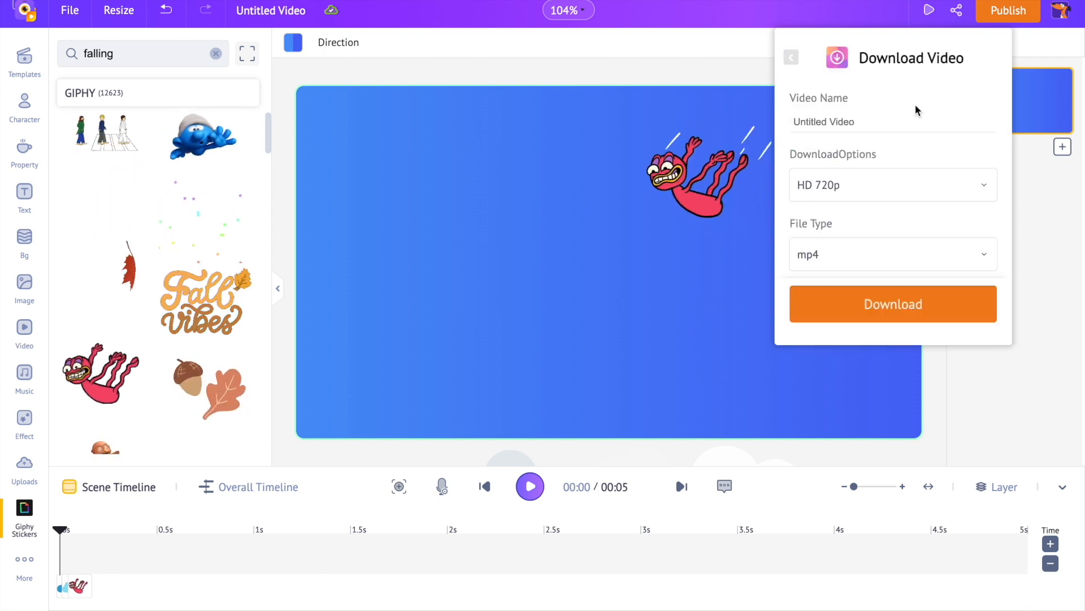